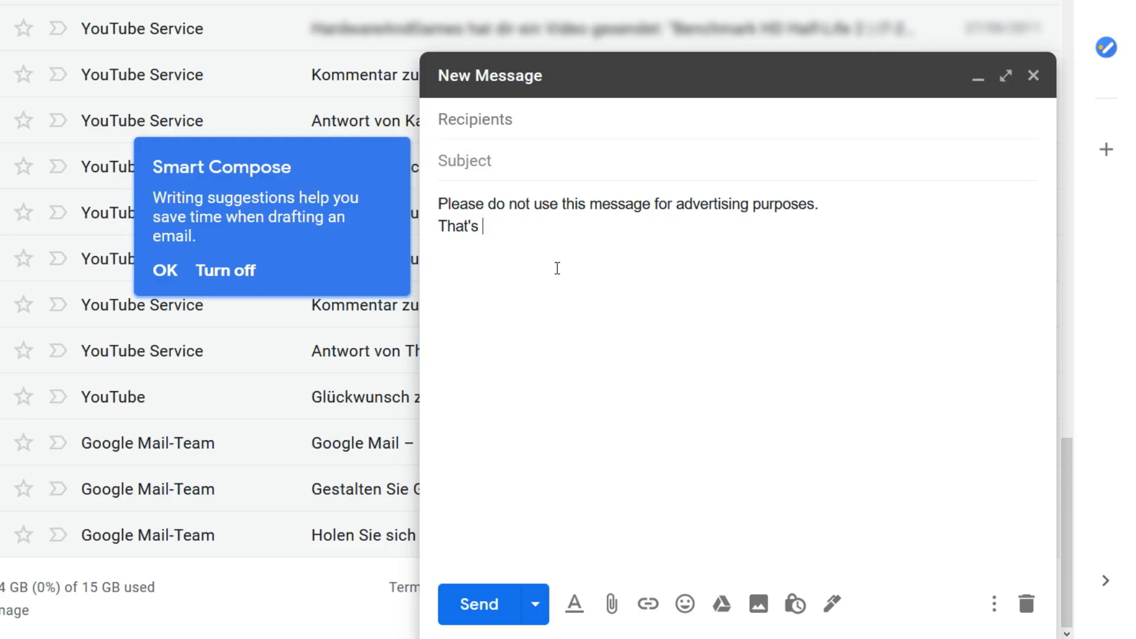
Draft a note asking the message not be used for advertising, then open Gmail's search form with 'youtube'
type("how it works, r")
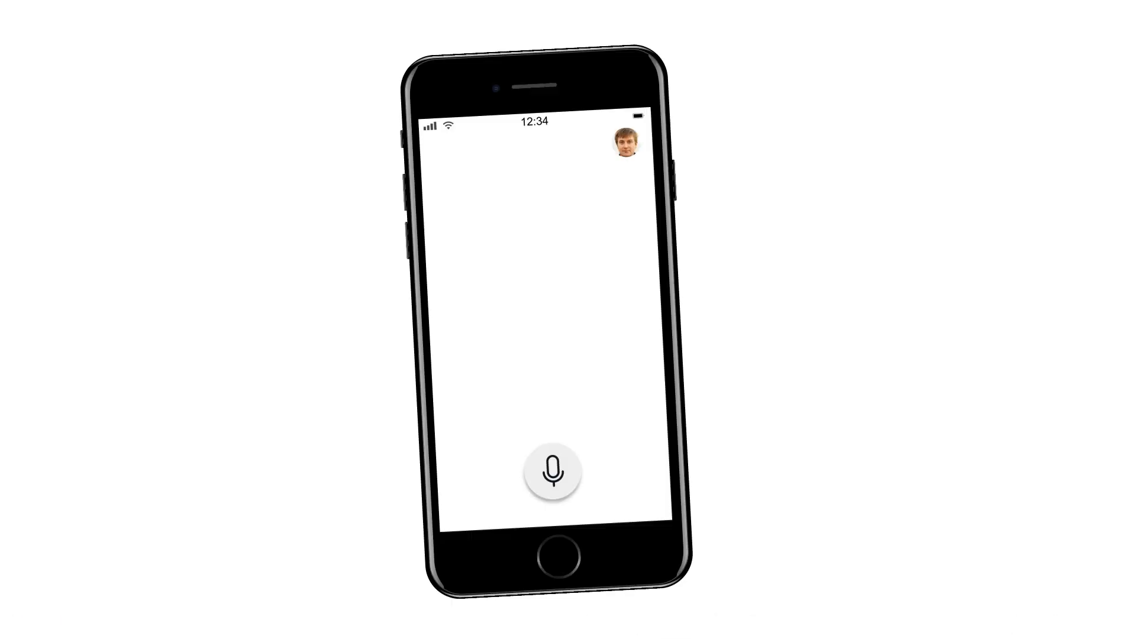
left_click(552, 472)
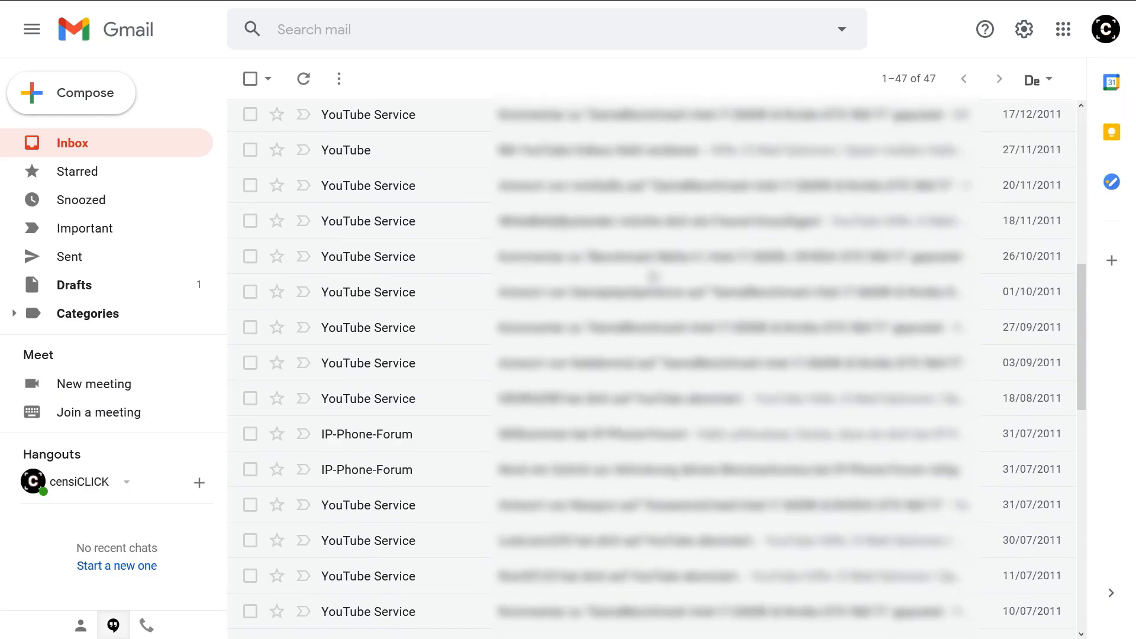
scroll("down", 3)
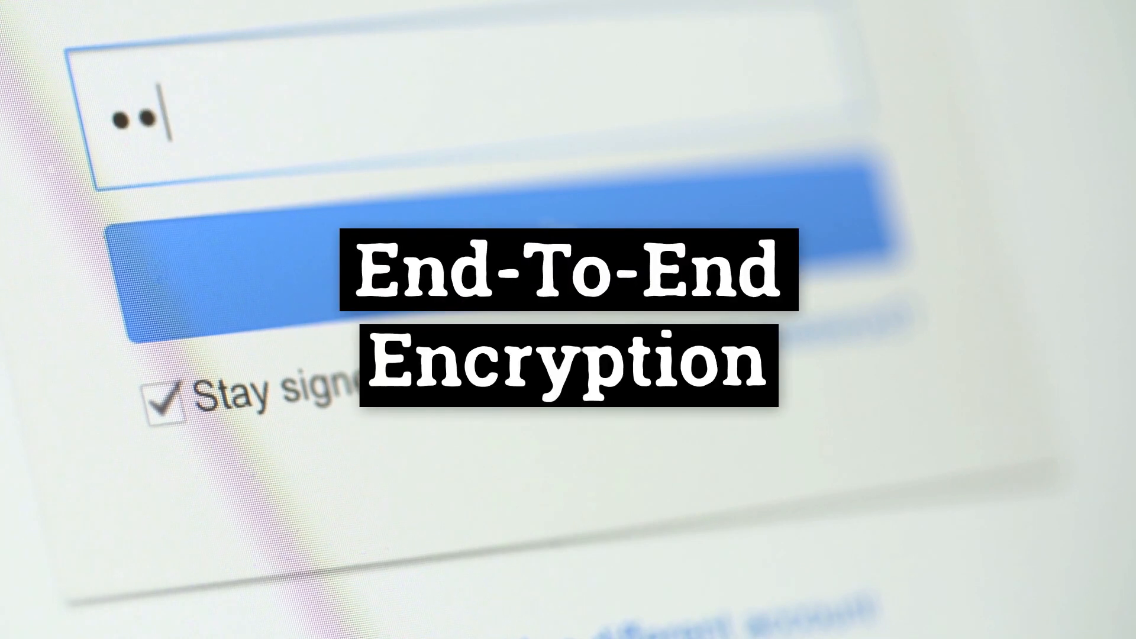
type("••••")
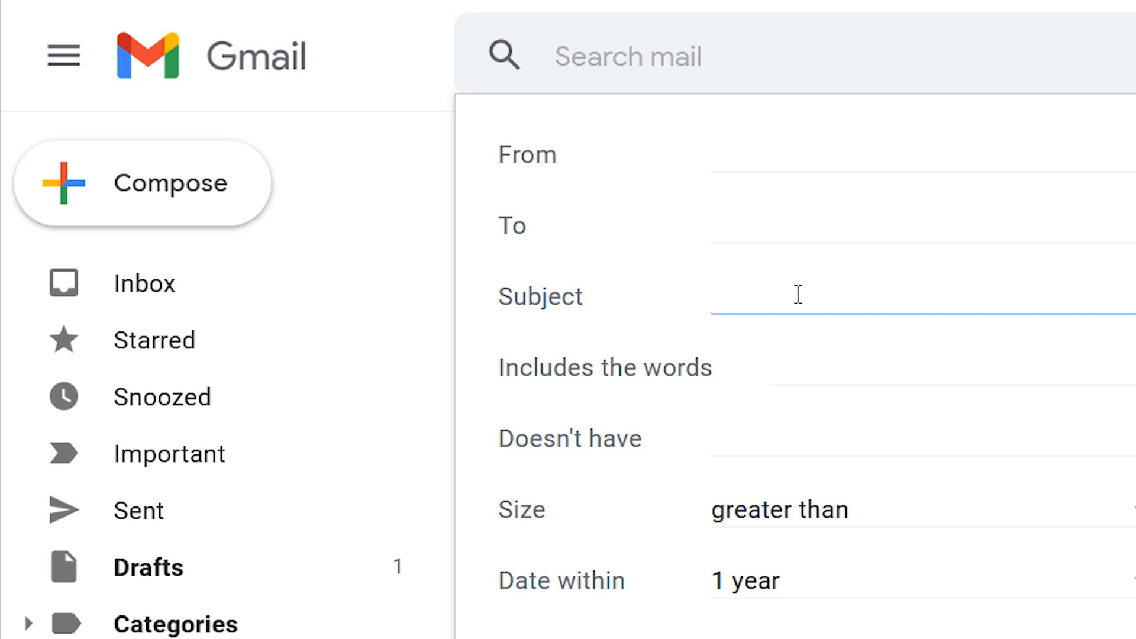
type("youtube")
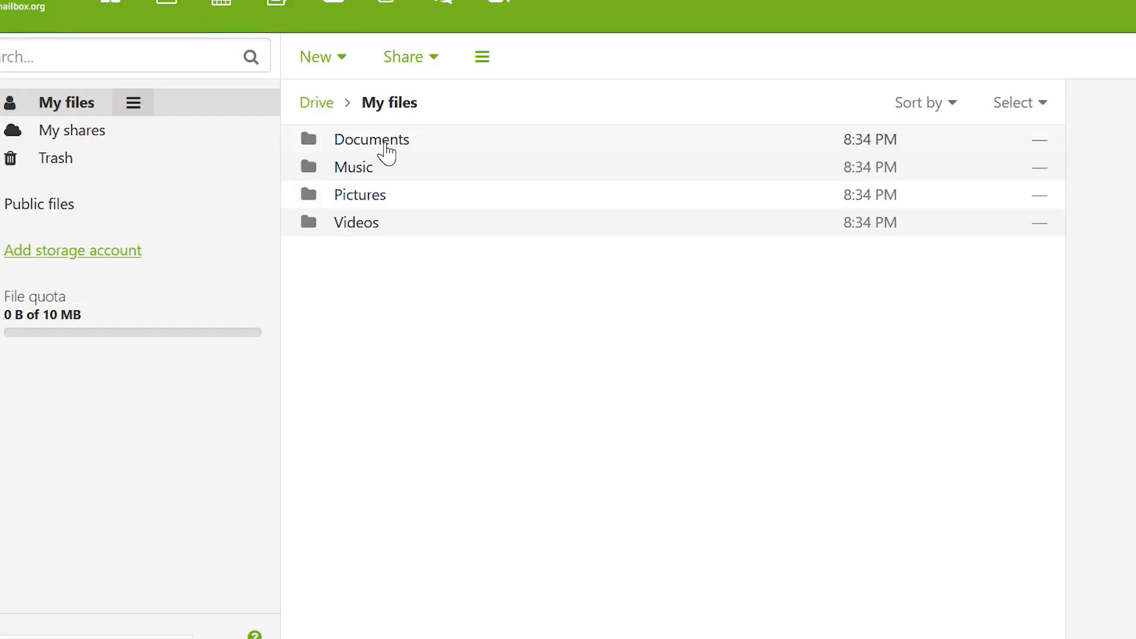
Show the 'Posteo payment instructions' message from Posteo Support in the preview pane
left_click(371, 139)
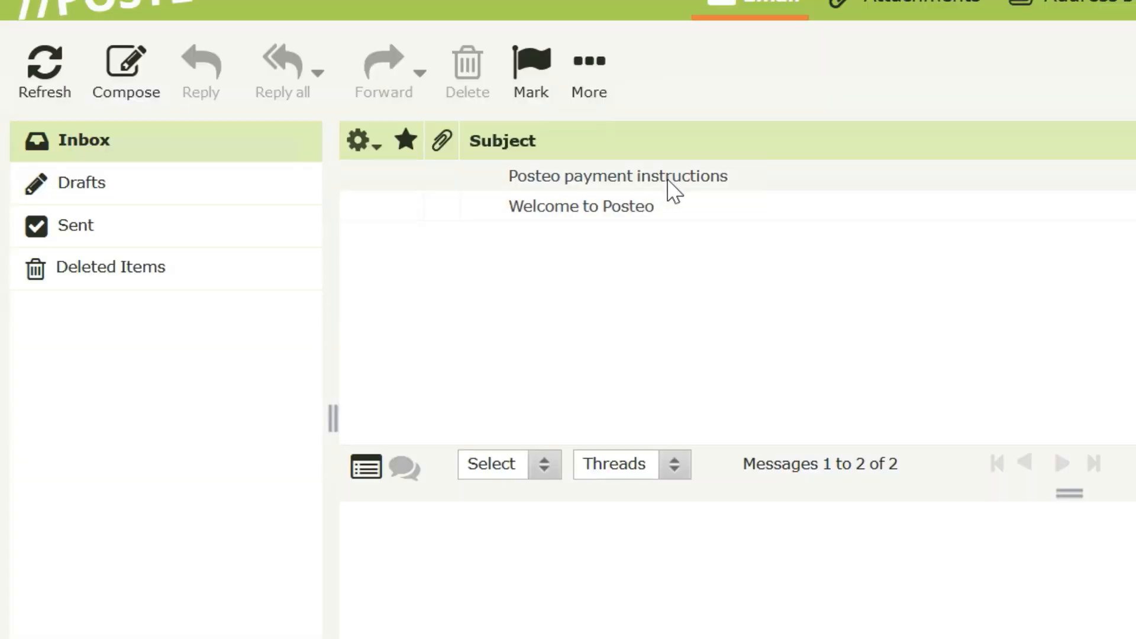
left_click(616, 175)
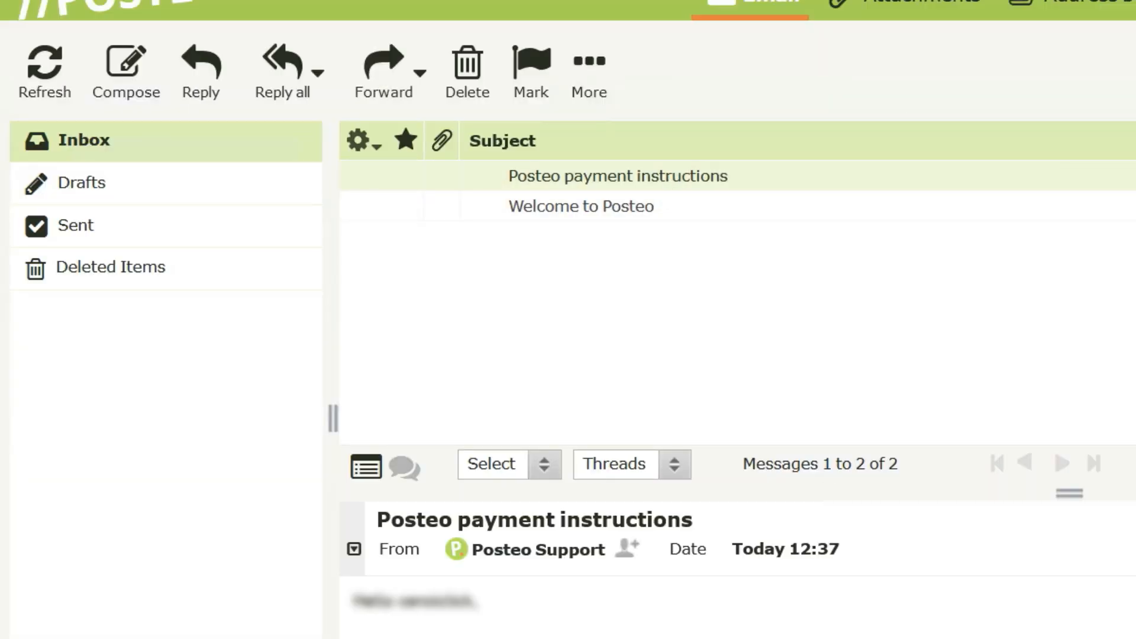
type("Open this message.")
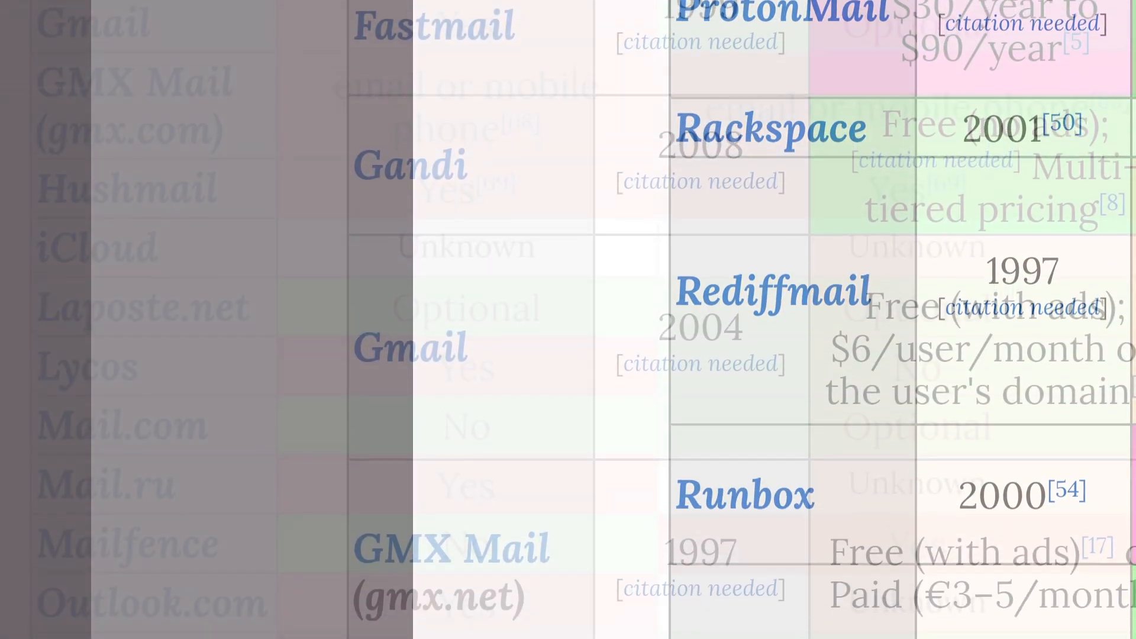
Scroll down the Wikipedia comparison table of webmail providers
scroll("down", 3)
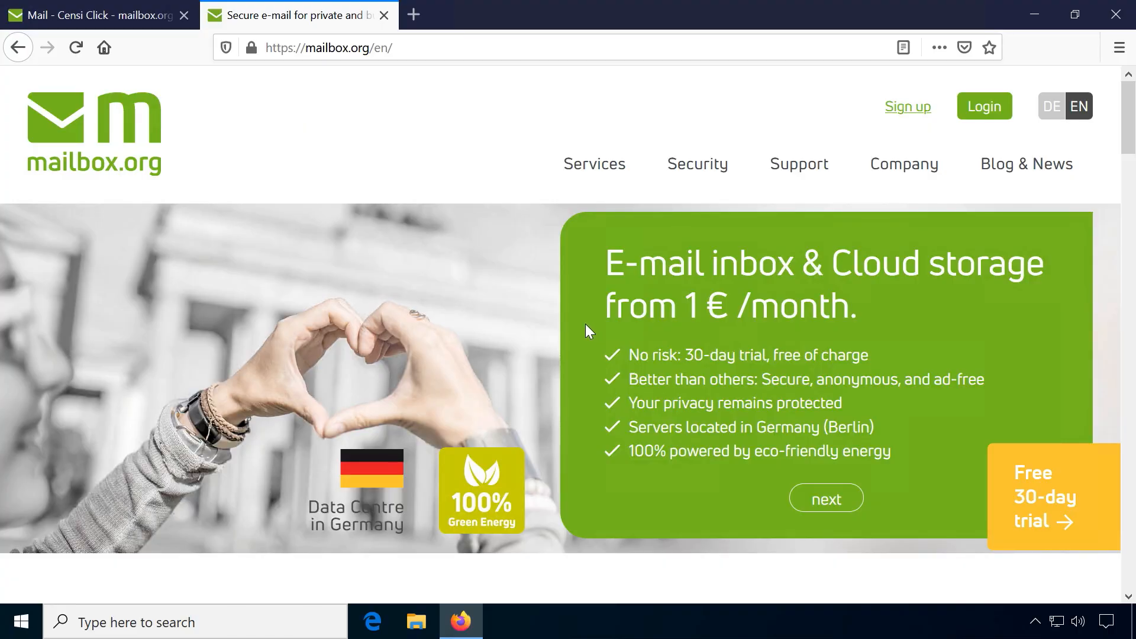
mouse_move(834, 259)
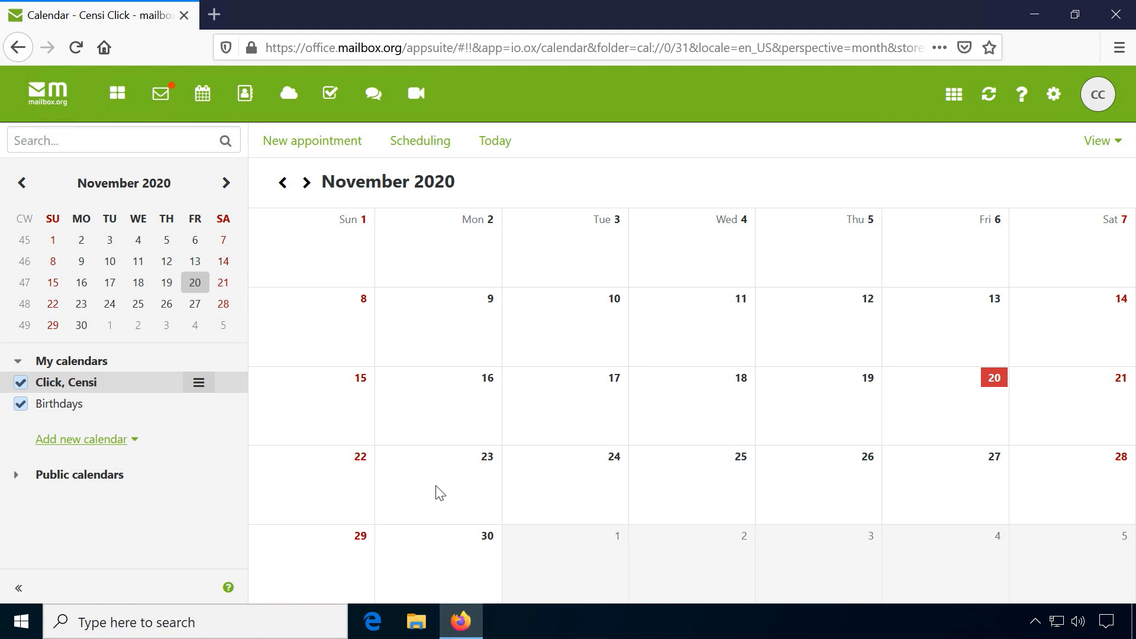
Create a 'New event' appointment on 23 November 2020 in the mailbox.org calendar
left_click(313, 141)
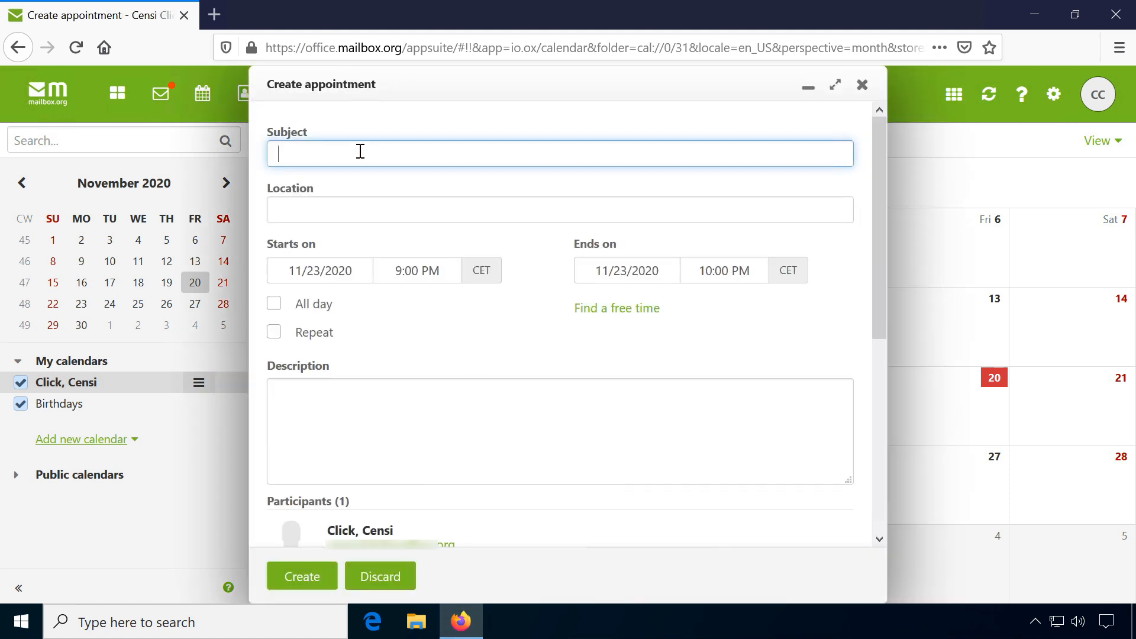
type("New event")
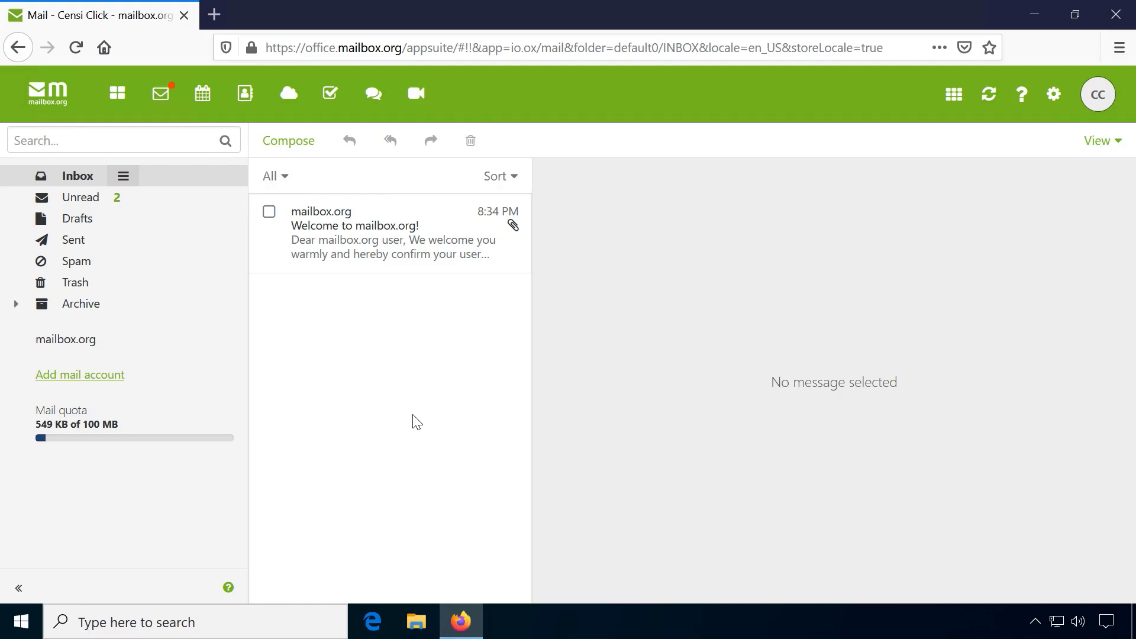
Read the mailbox.org welcome message, then enable encryption on a test email and confirm the Guard password
left_click(269, 211)
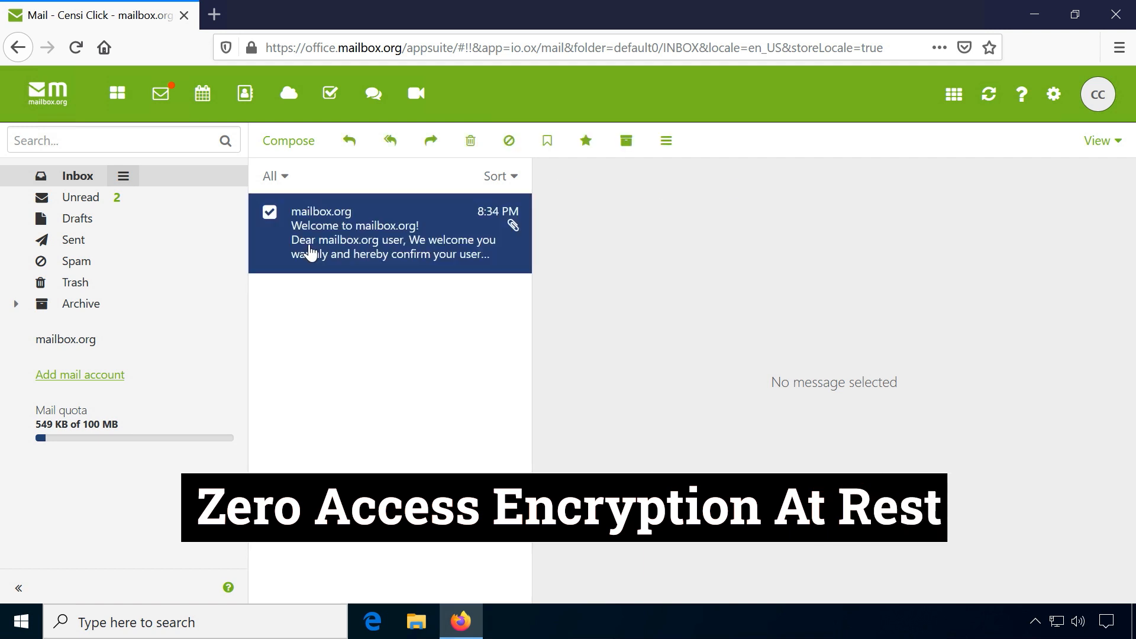
left_click(362, 232)
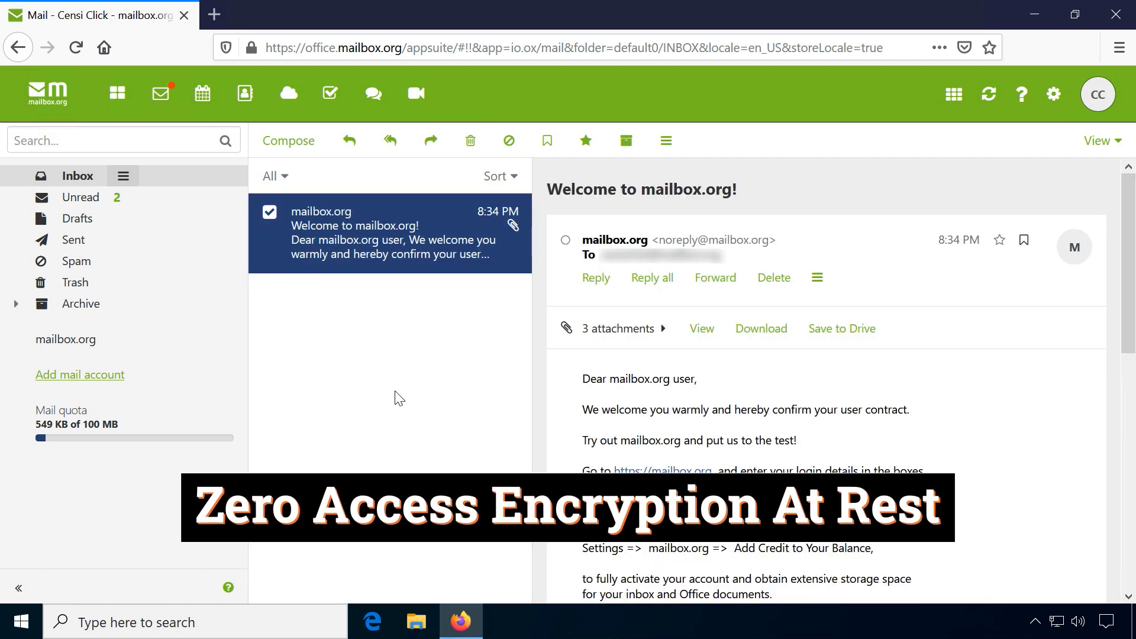
mouse_move(429, 141)
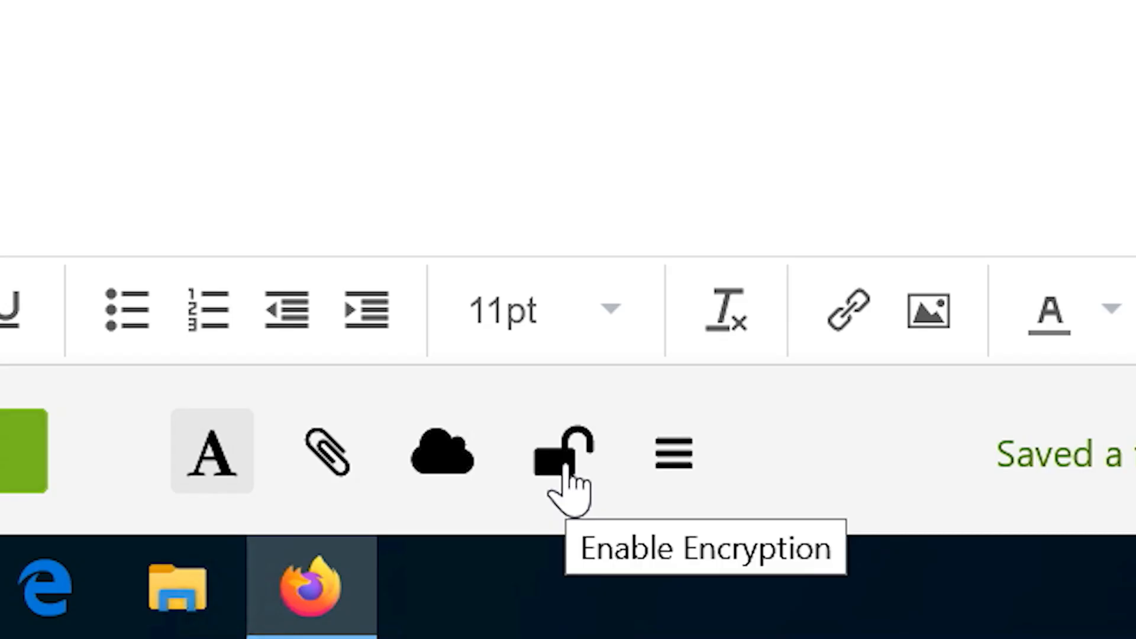
left_click(564, 453)
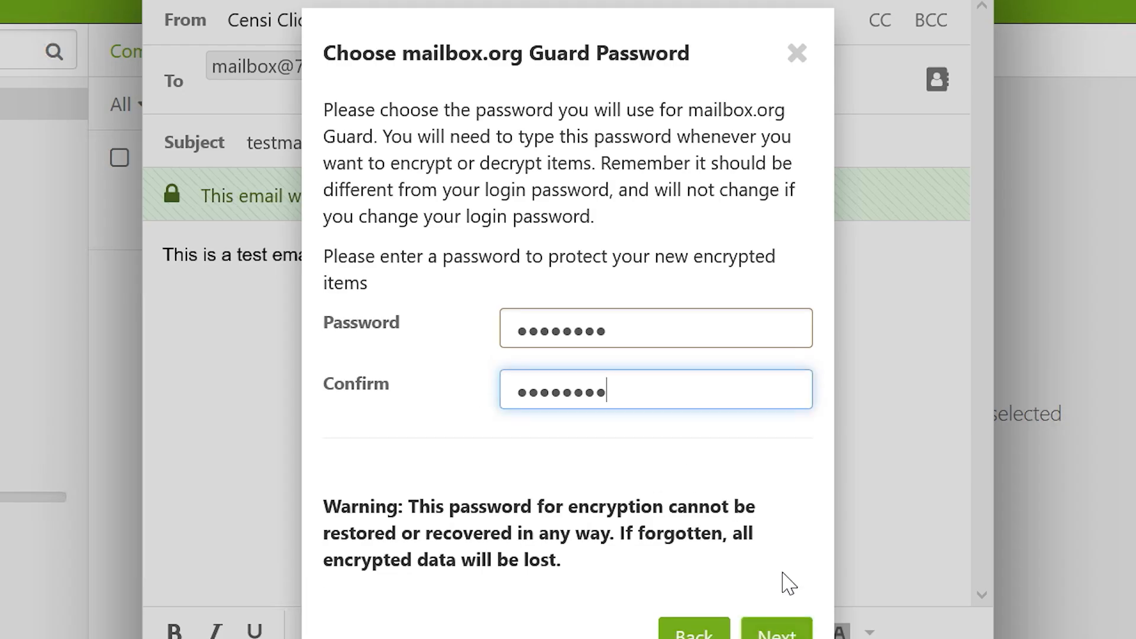
left_click(775, 632)
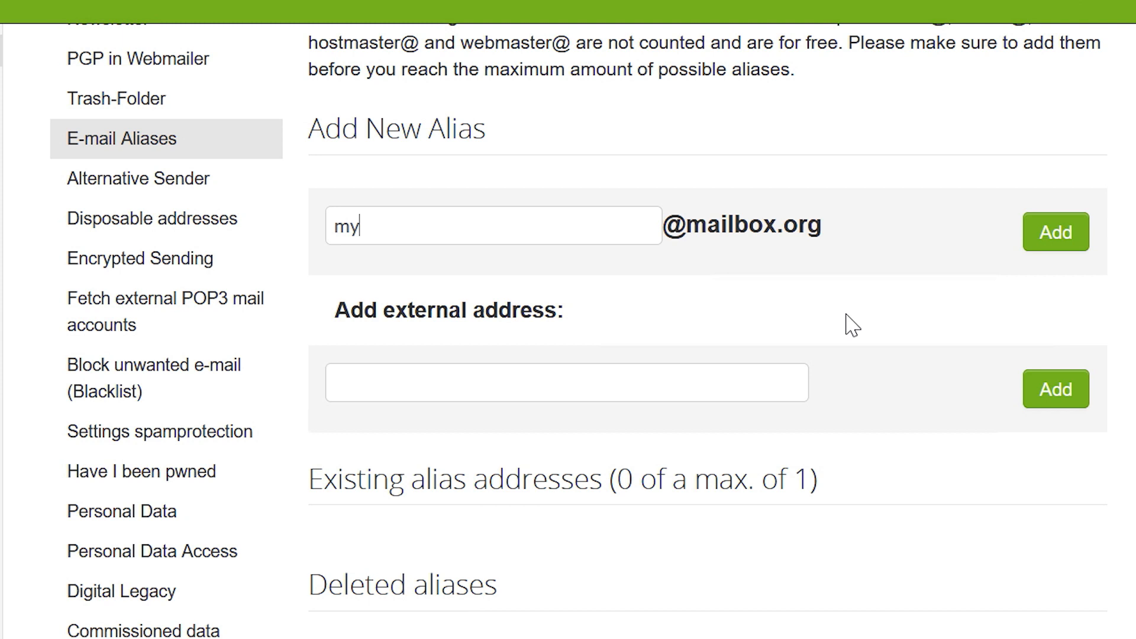
Enter 'mail' as the new alias, then scroll to the homepage's E-mail, Office and Cloud sections
type("mail")
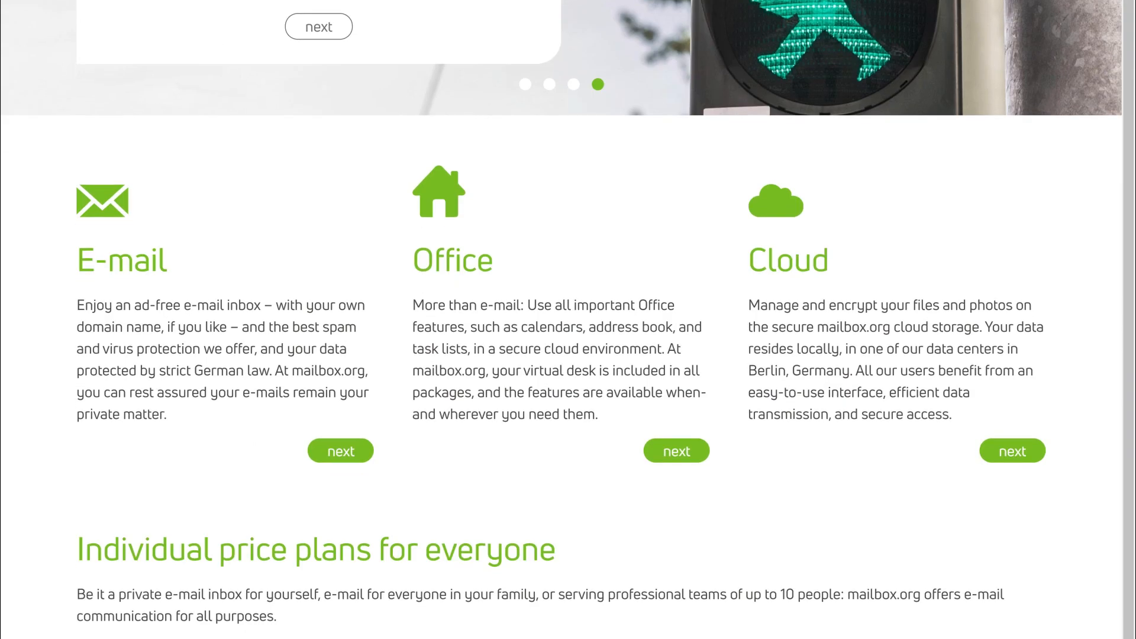
scroll("down", 3)
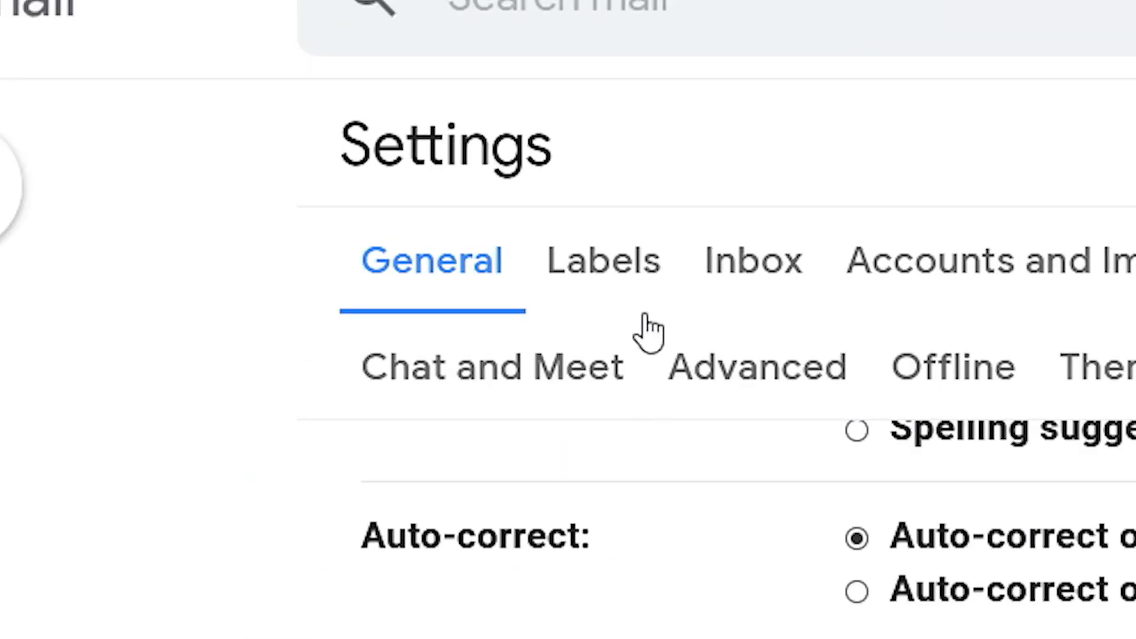
Browse Gmail's Labels and Inbox settings tabs, then scroll through the Pick your theme dialog
left_click(328, 117)
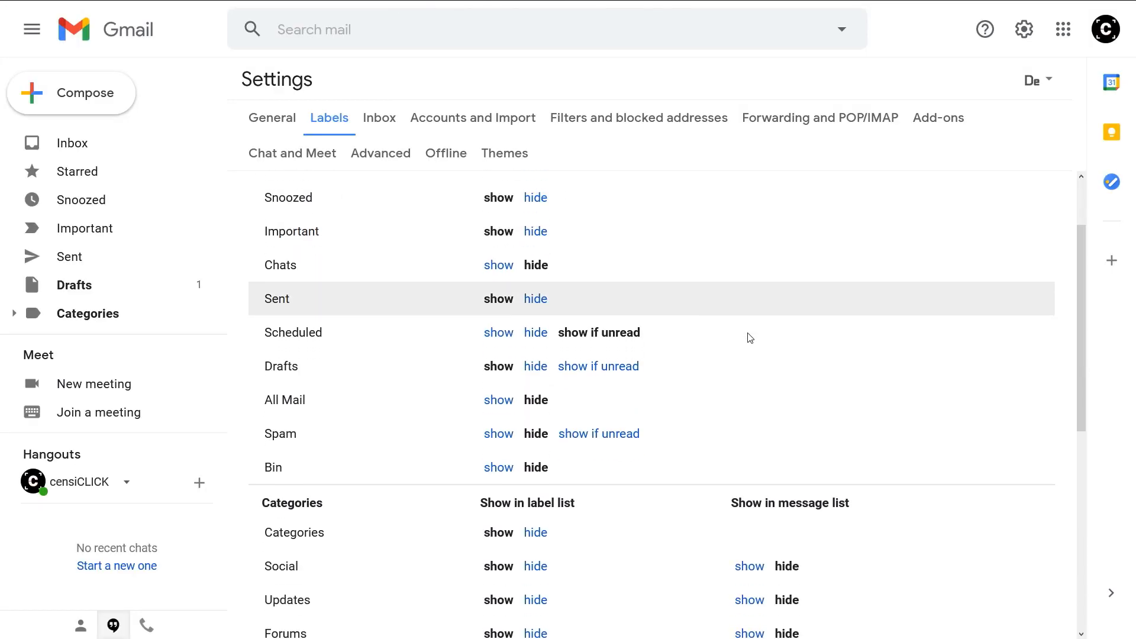
left_click(378, 117)
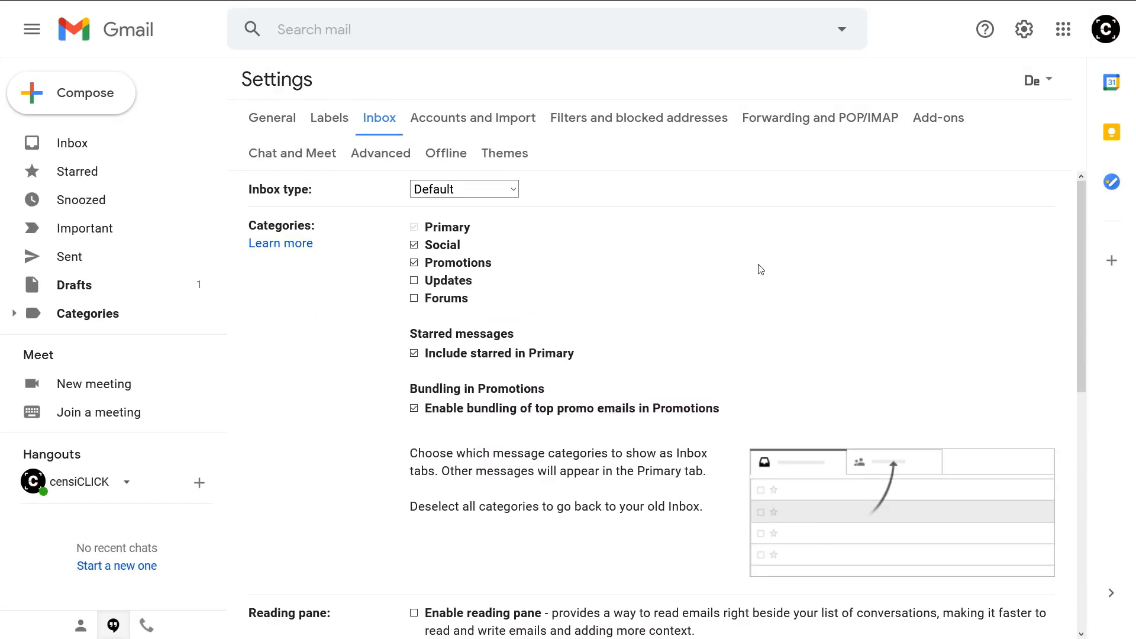
left_click(504, 153)
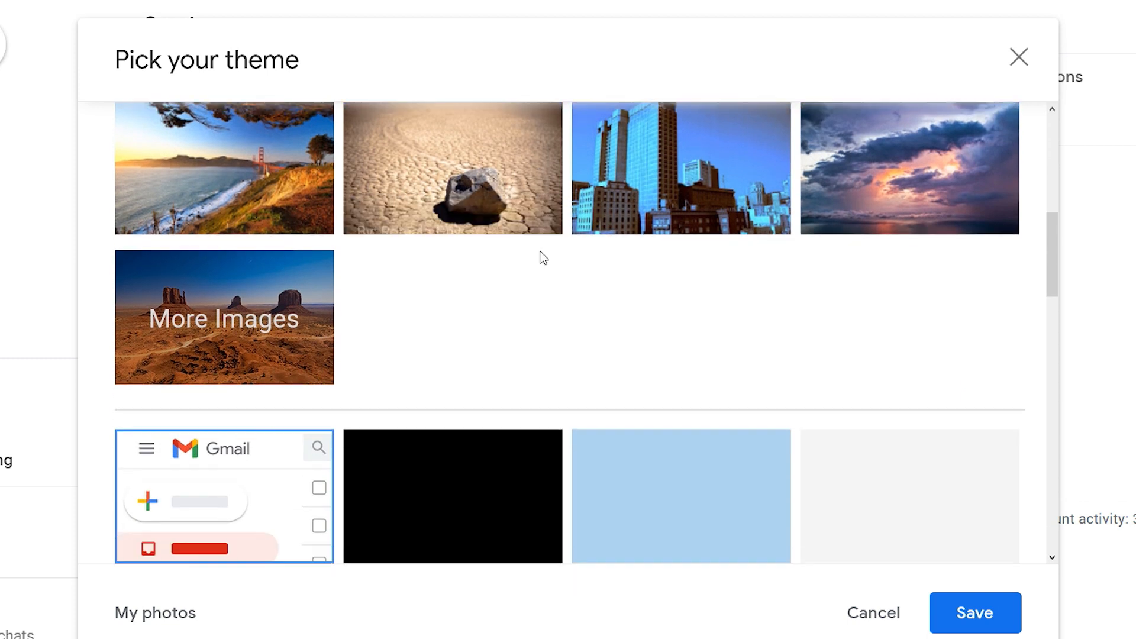
scroll("down", 3)
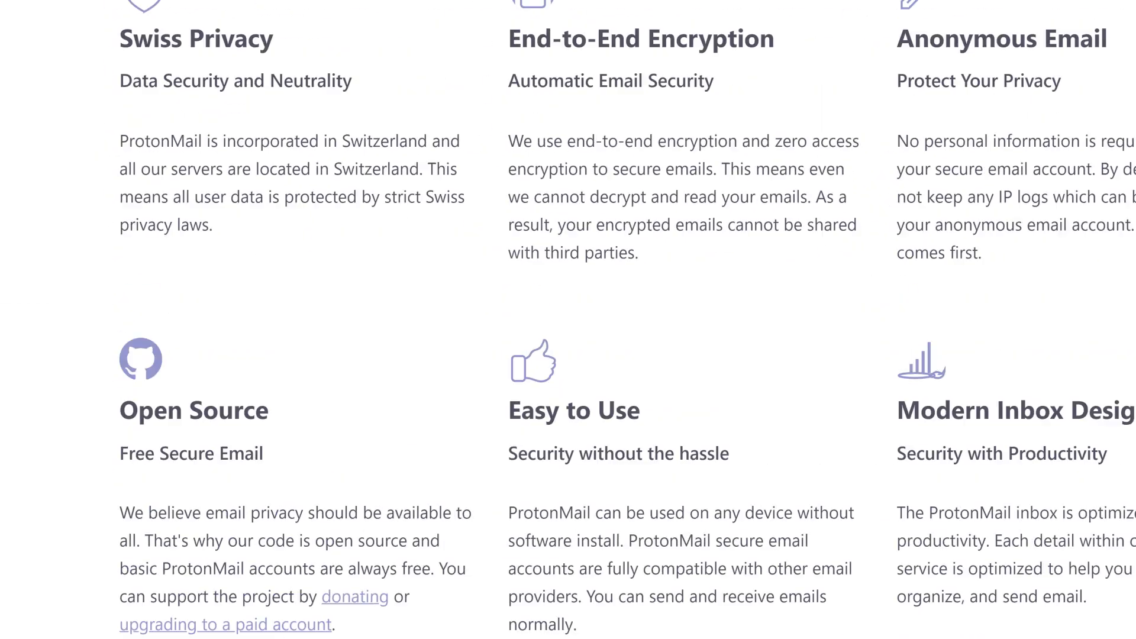
Scroll through ProtonMail's Free, Plus and Professional plans and open the upgrade payment form
scroll("up", 3)
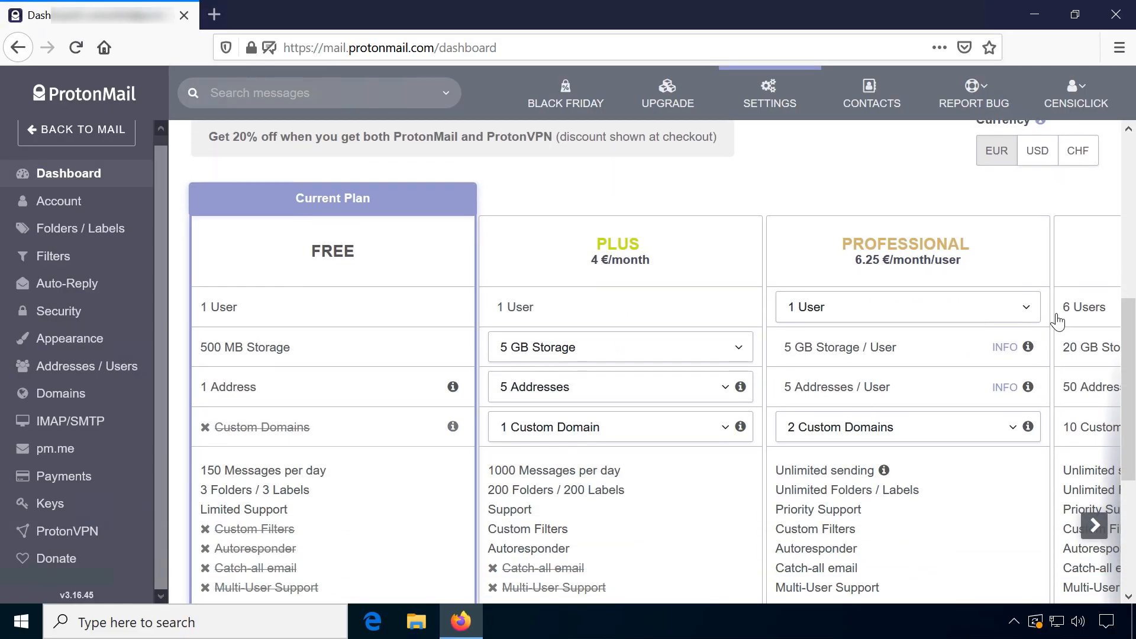
scroll("down", 3)
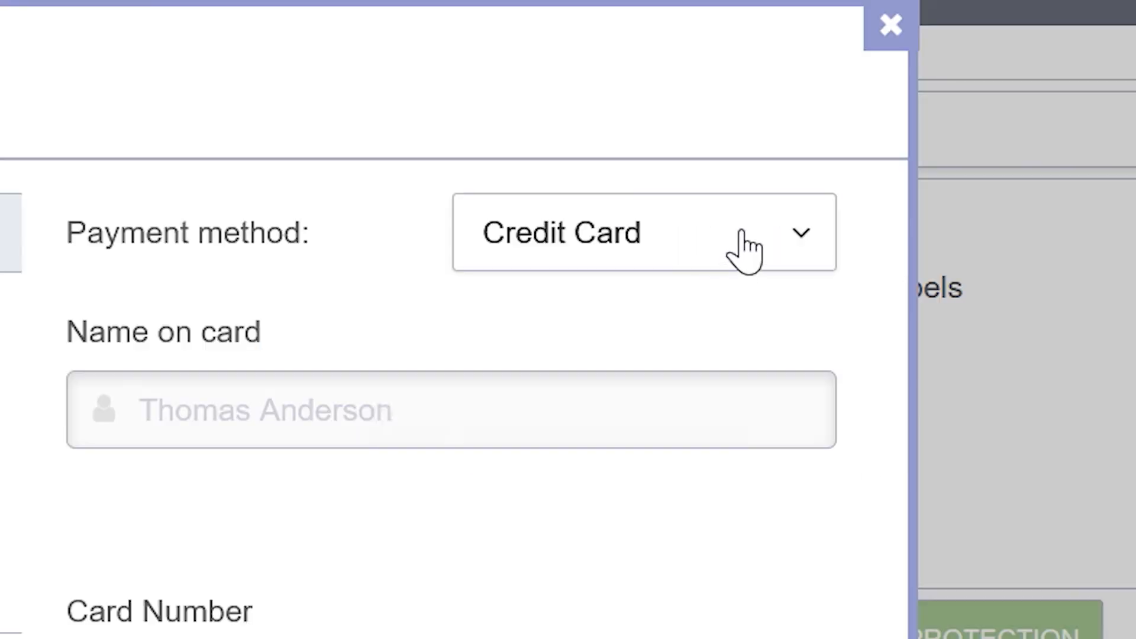
left_click(642, 232)
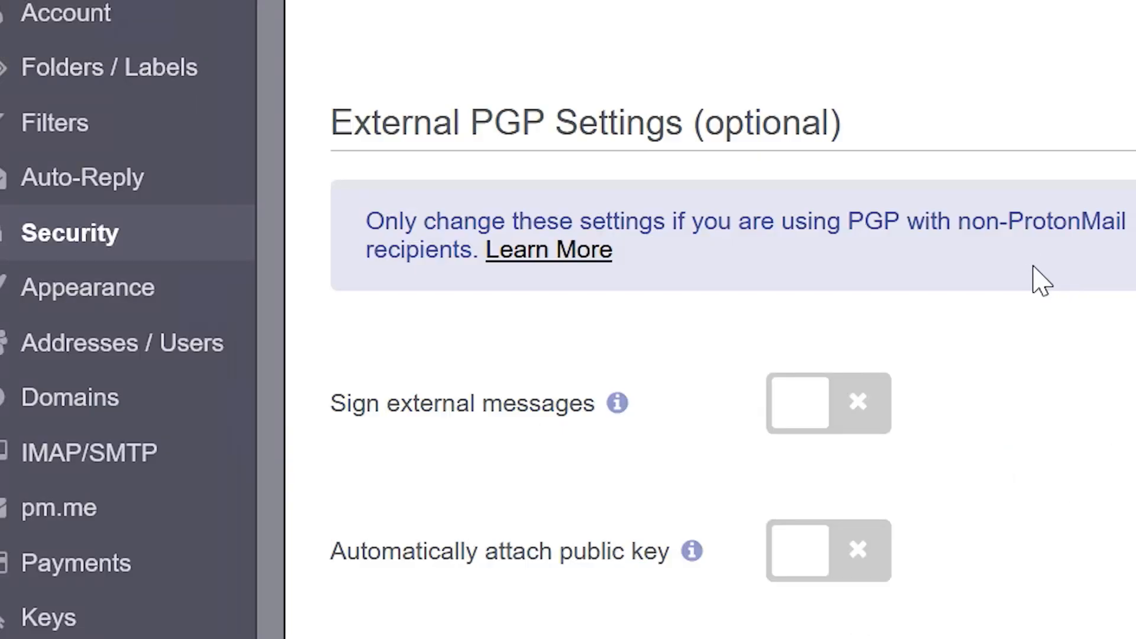
mouse_move(1011, 290)
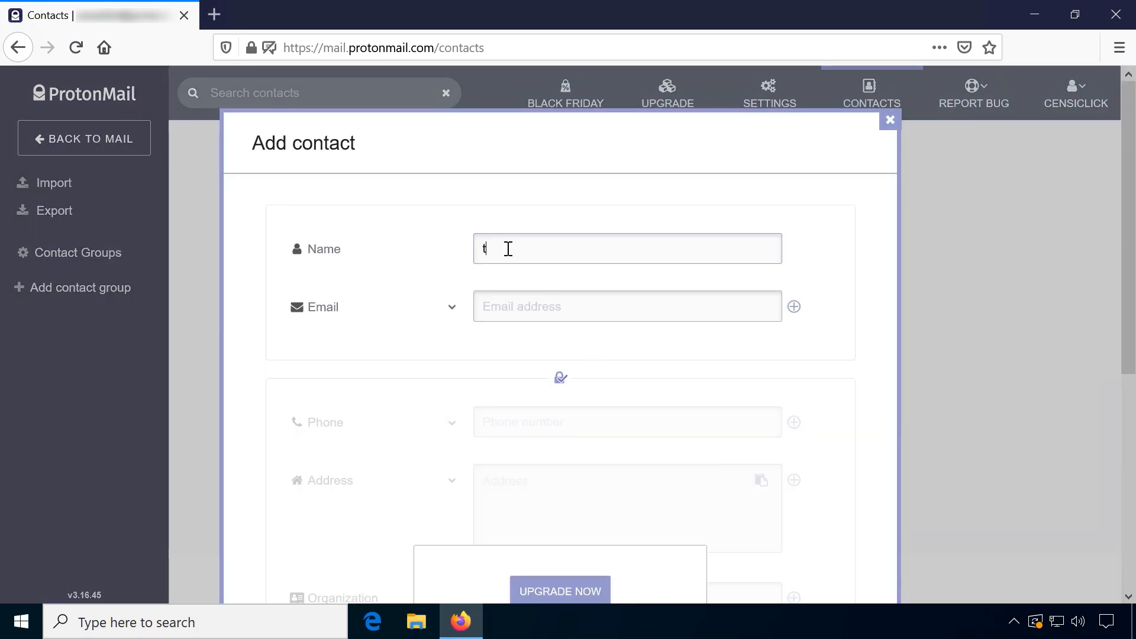
Open the 'Welcome to the future of email' message in the ProtonMail inbox
type("est")
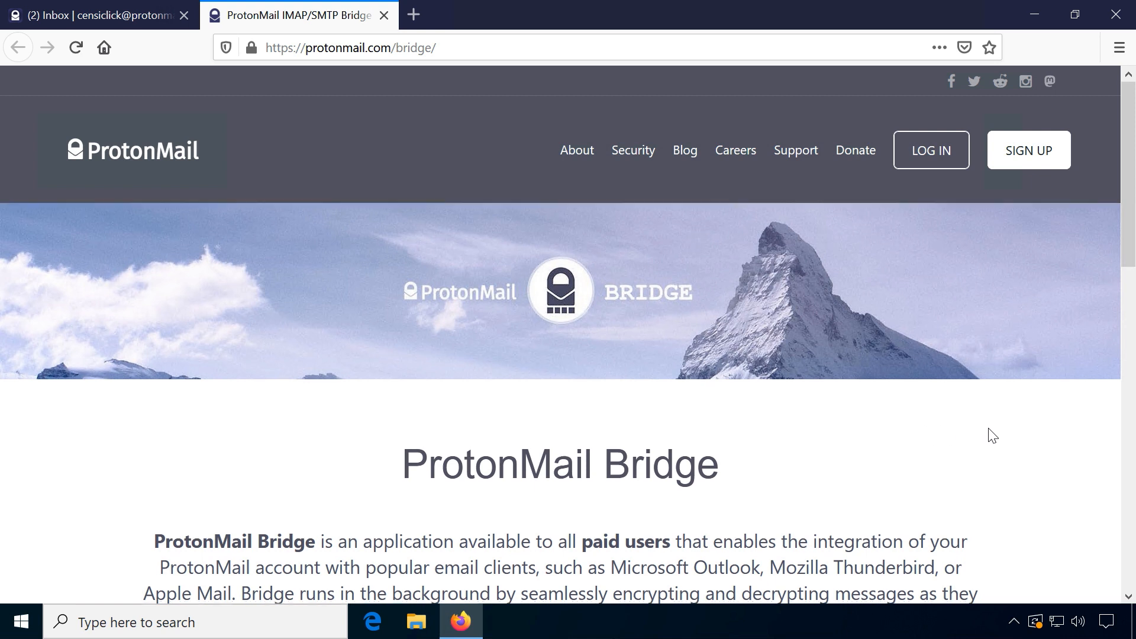
scroll("down", 3)
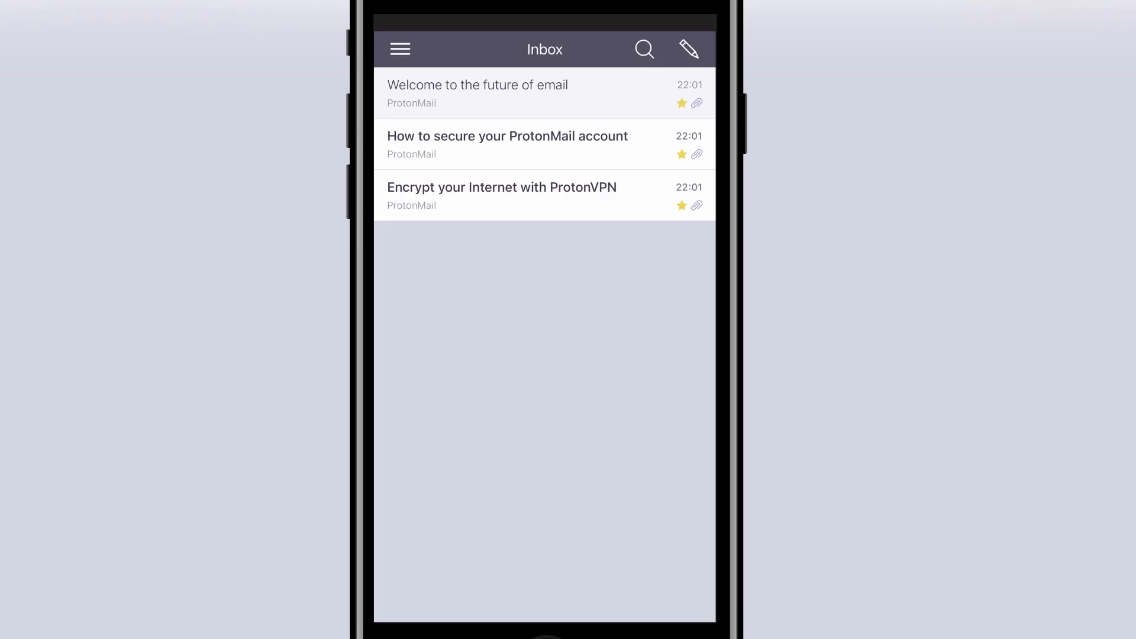
left_click(477, 93)
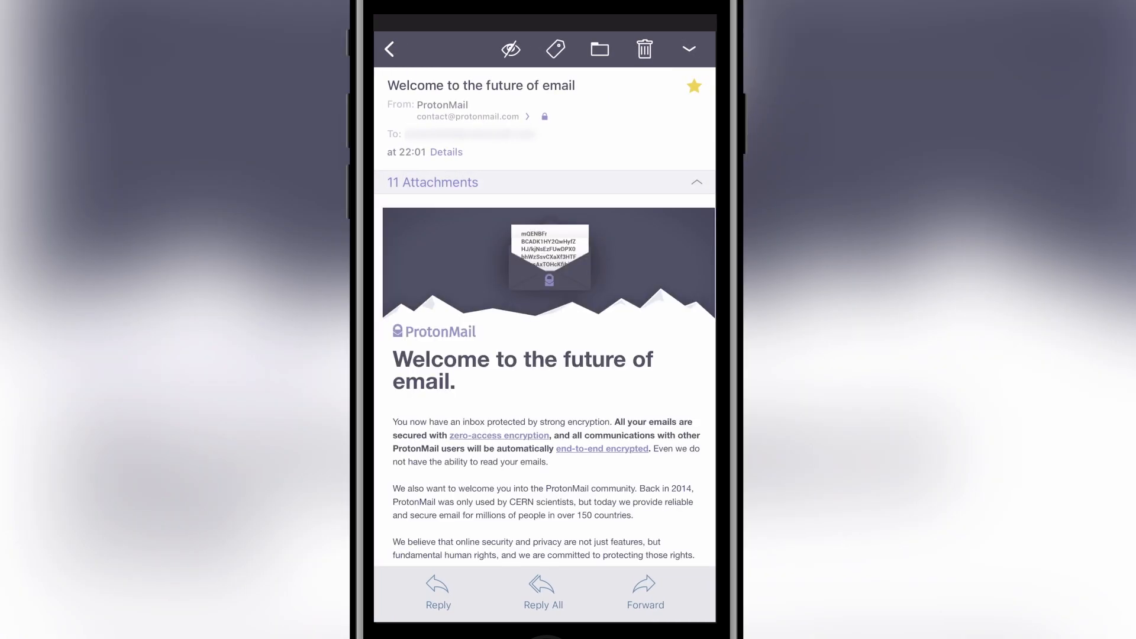
scroll("down", 3)
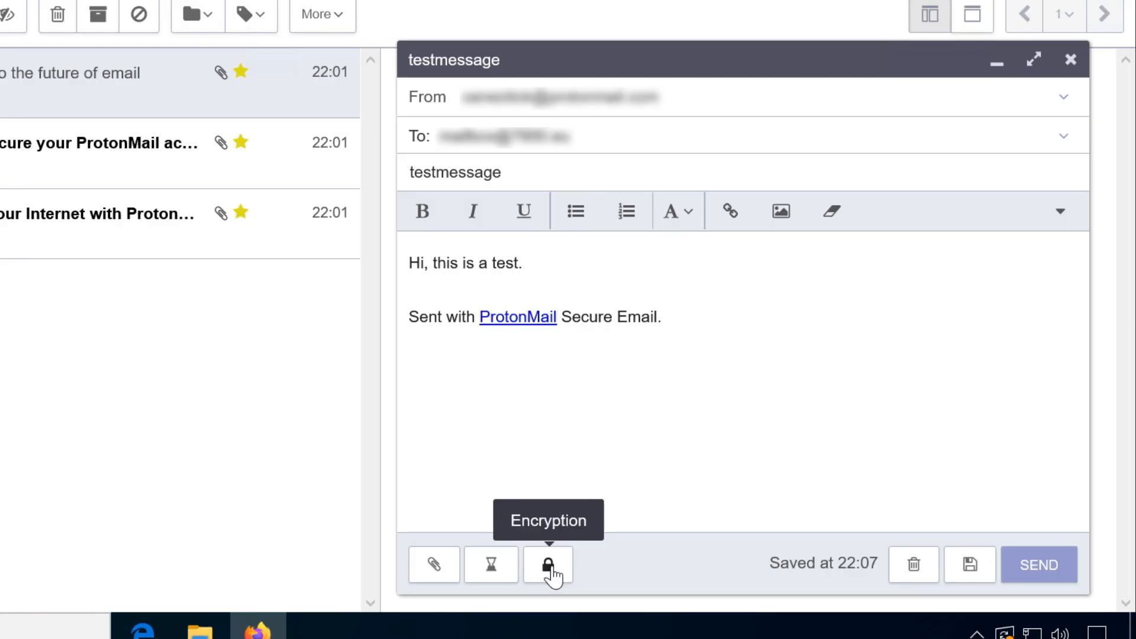
Encrypt the test message for non-ProtonMail recipients with a confirmed message password
left_click(549, 564)
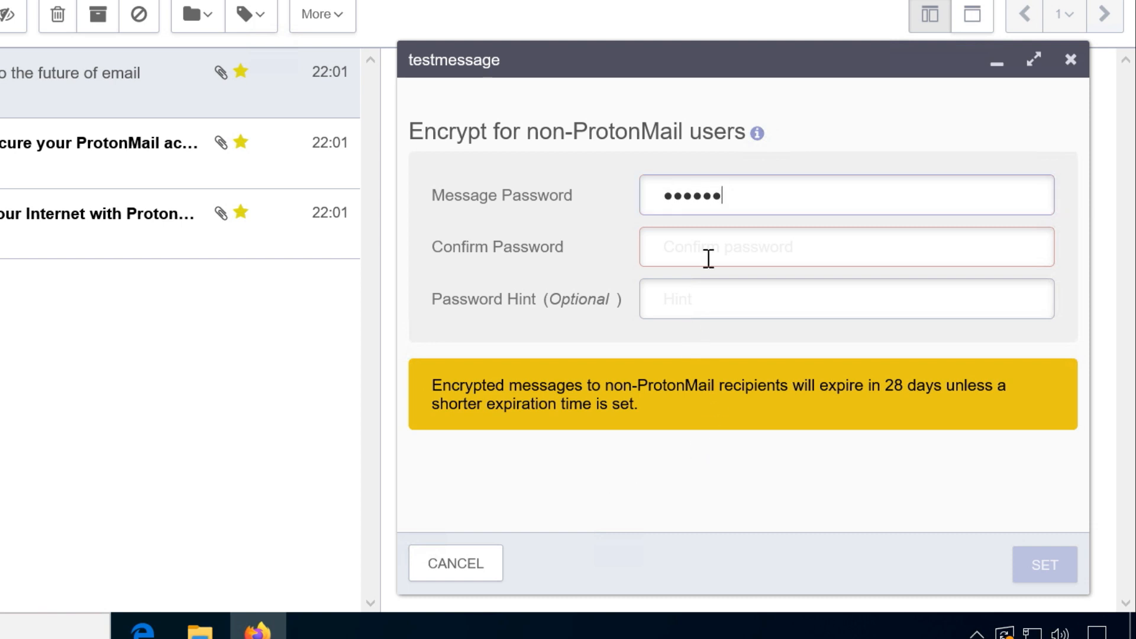
type("•••••")
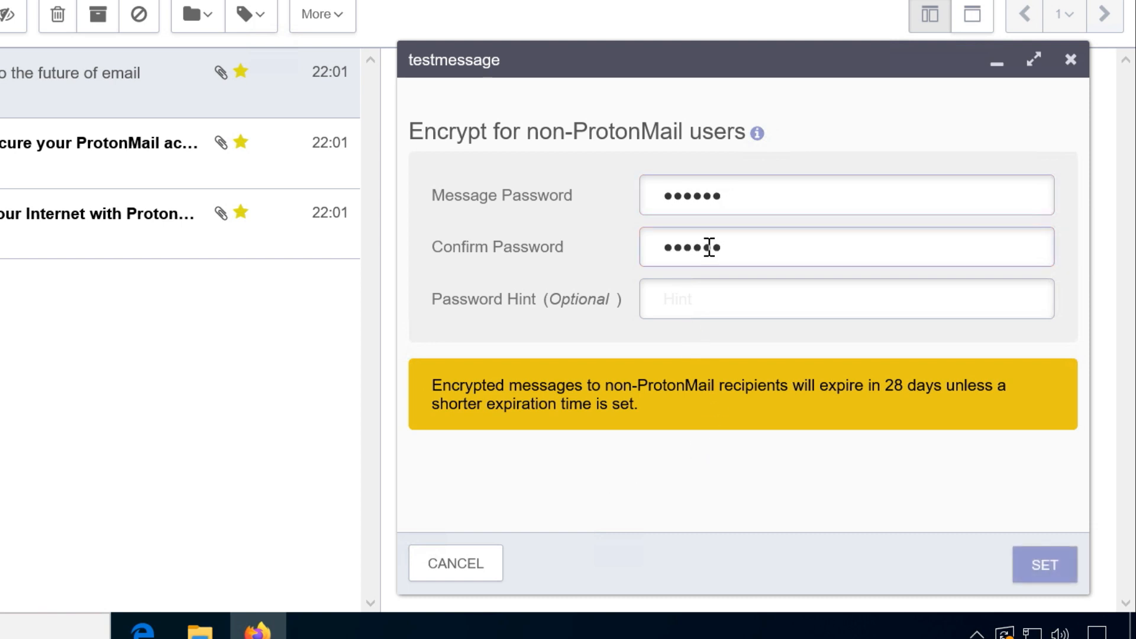
type("•")
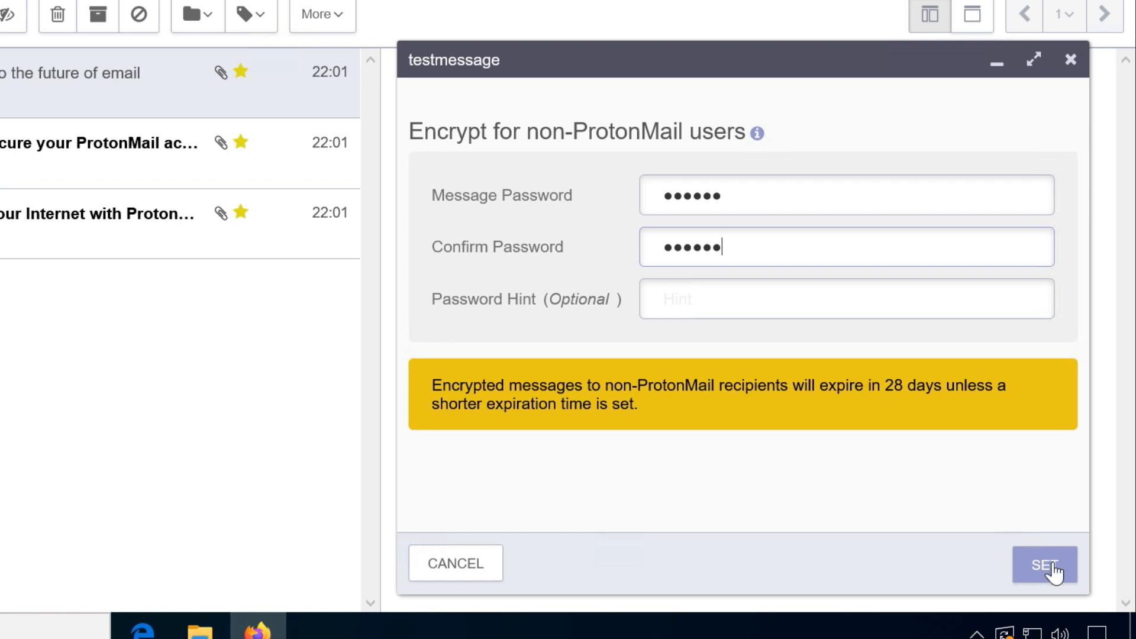
left_click(1043, 564)
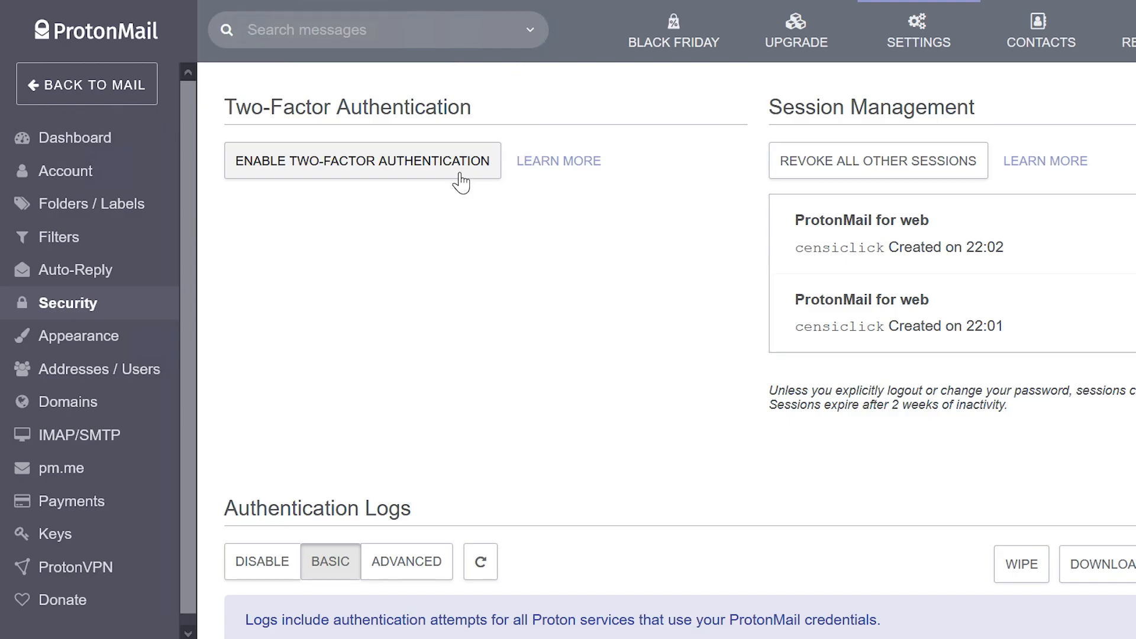
left_click(361, 161)
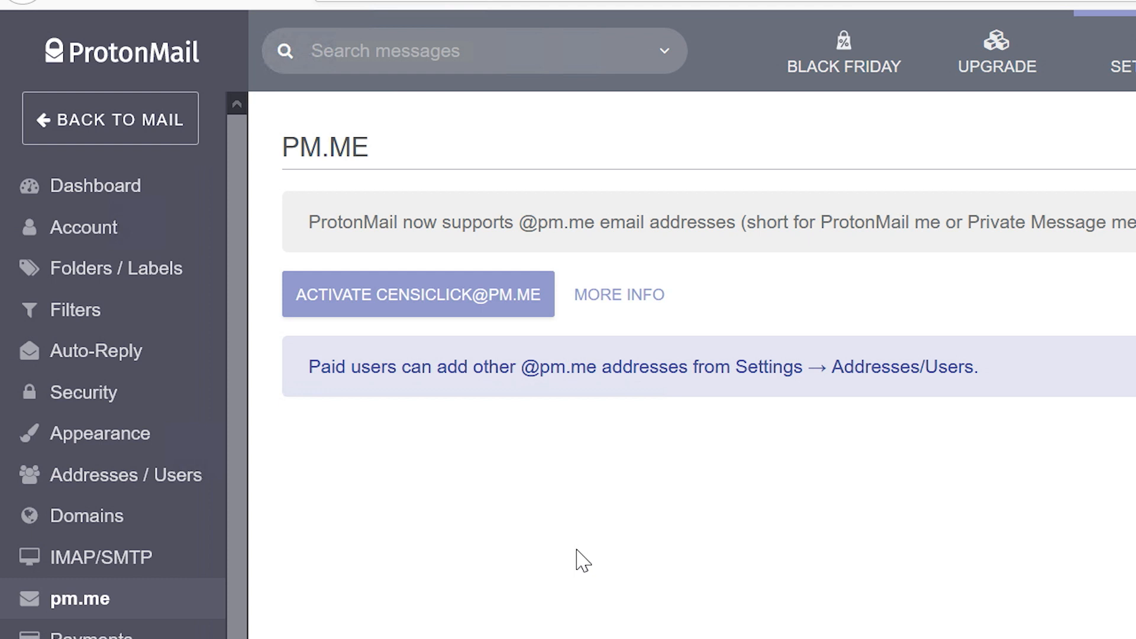
mouse_move(512, 321)
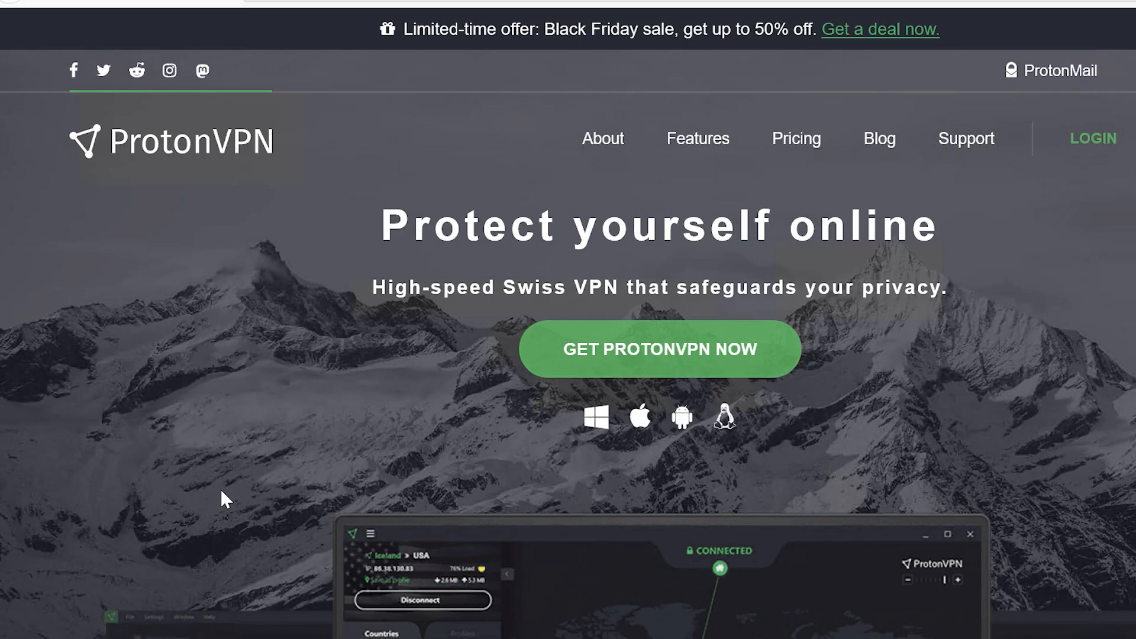
mouse_move(206, 362)
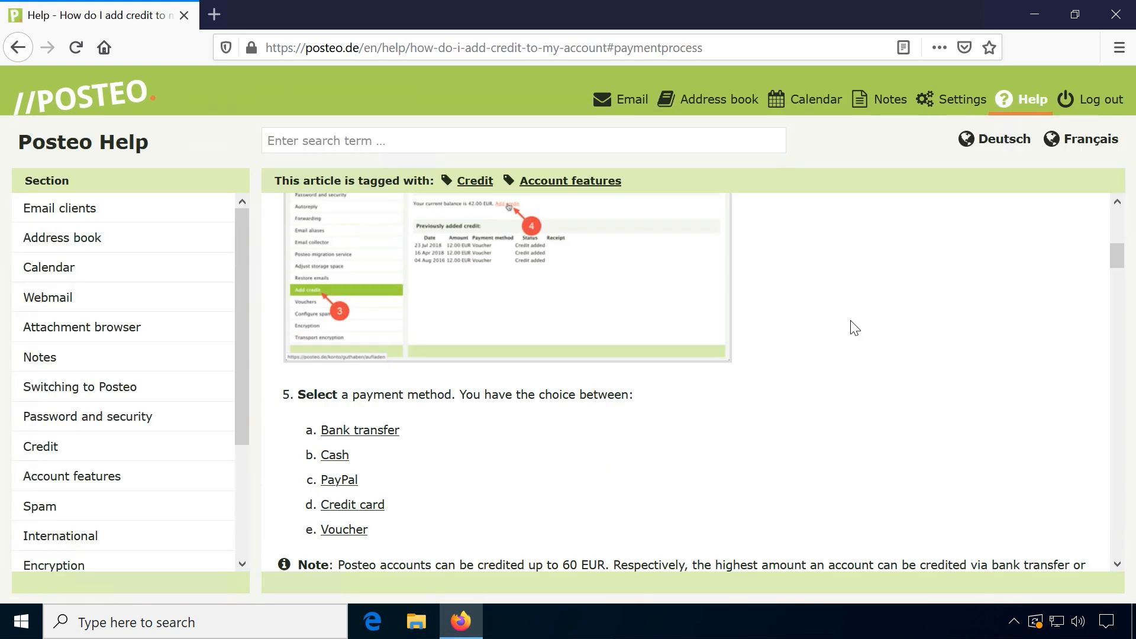
Scroll the Posteo help article and begin a new message in Posteo webmail
scroll("down", 3)
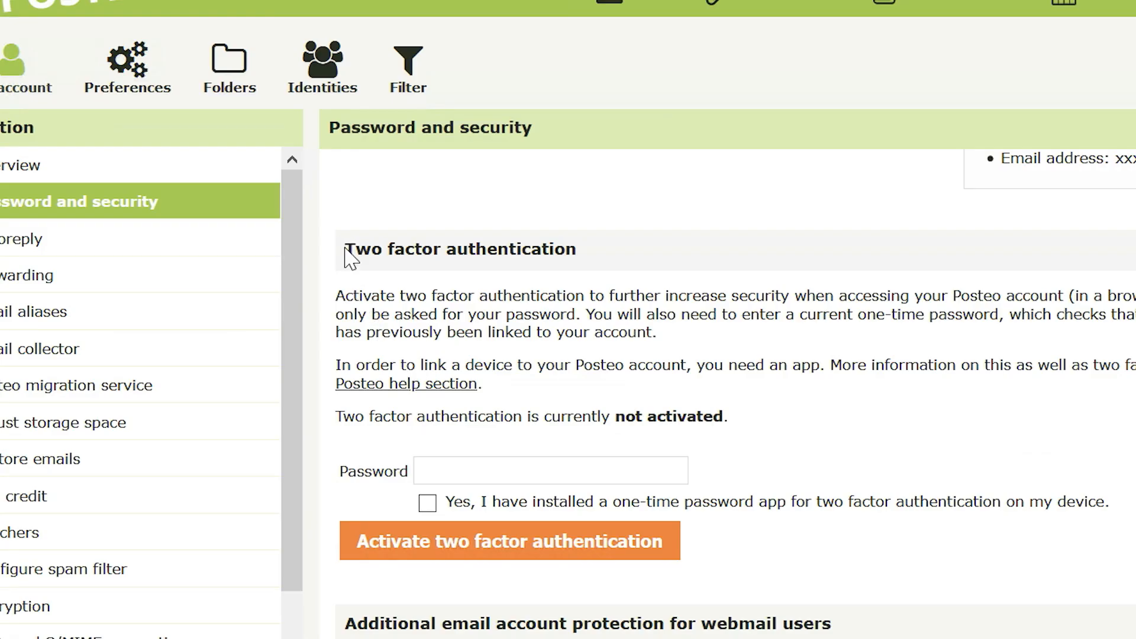
mouse_move(713, 263)
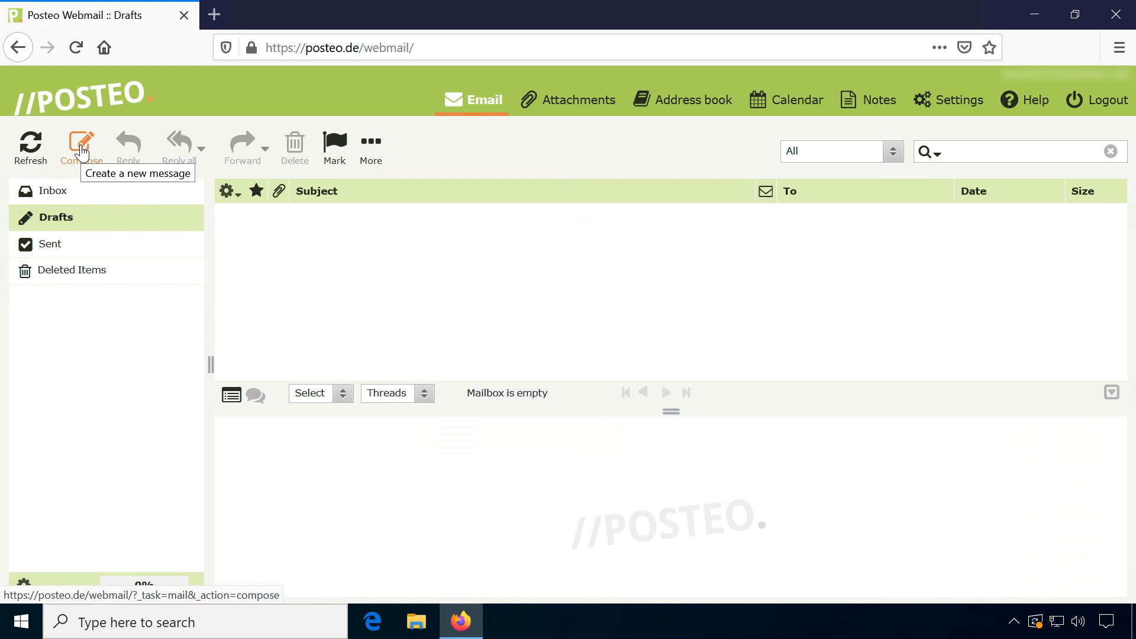
left_click(81, 145)
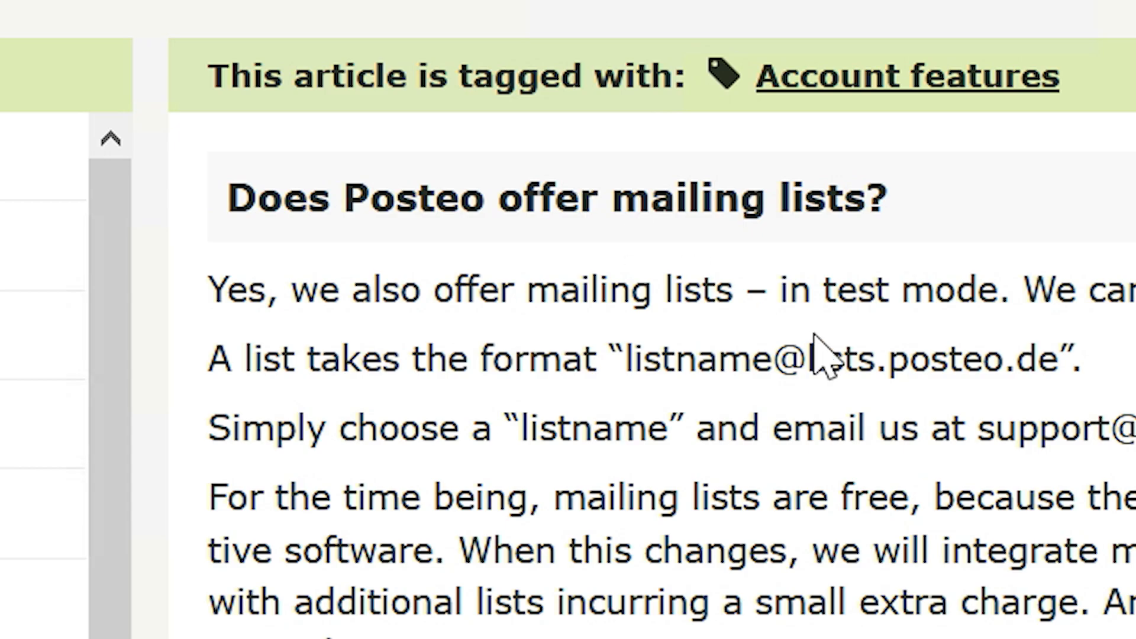
left_click(297, 15)
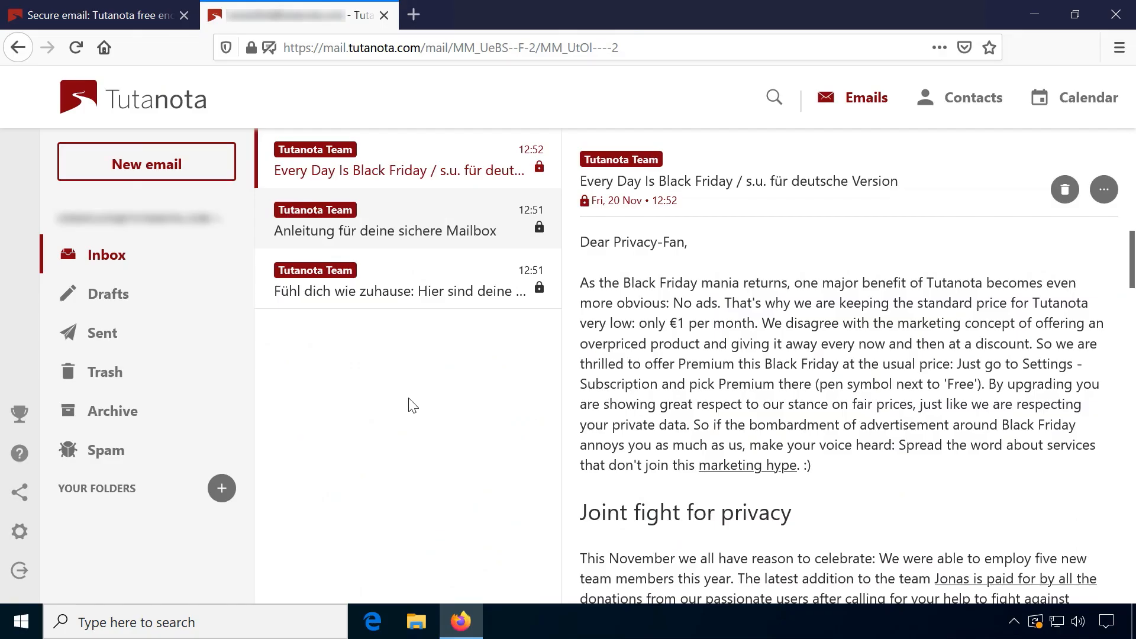
Scroll through the Reddit thread rating Tutanota's security
scroll("down", 3)
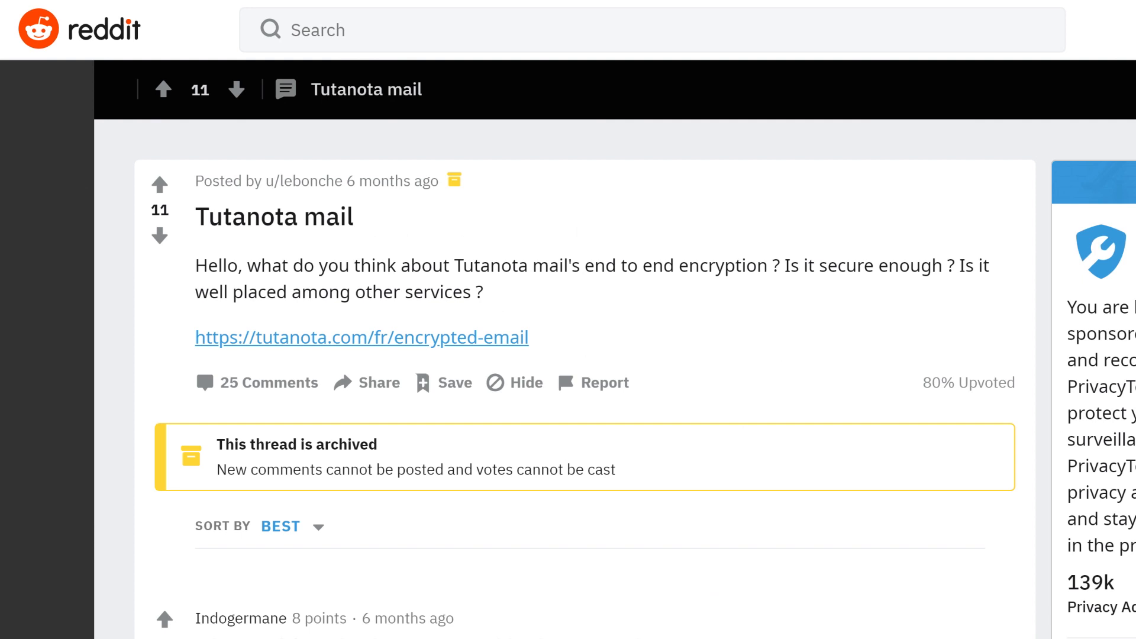
scroll("down", 3)
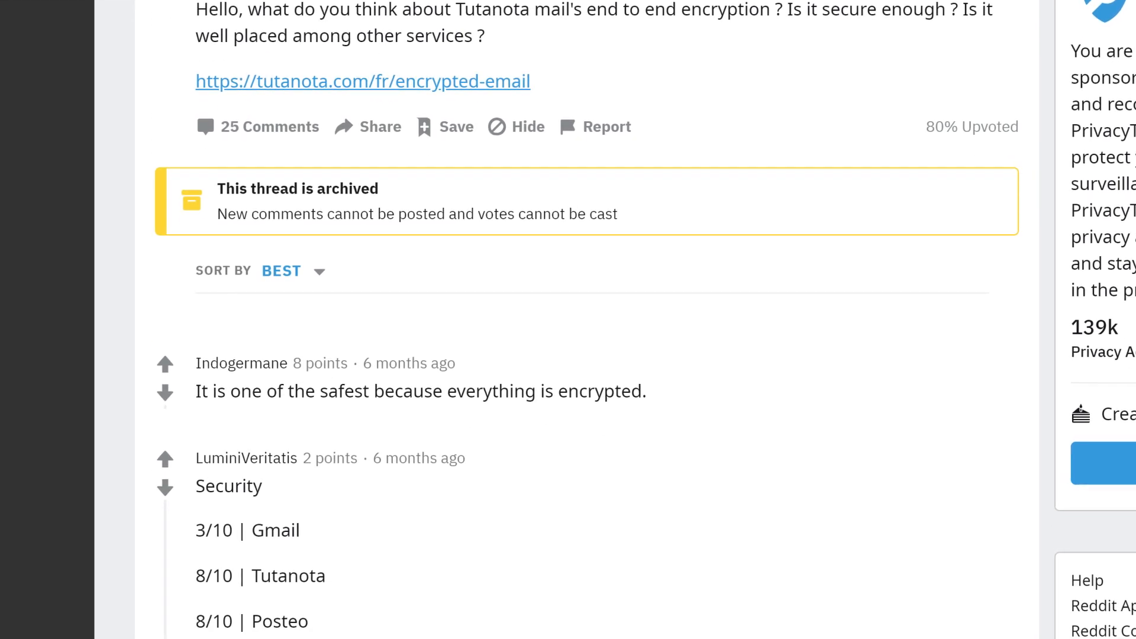
scroll("down", 3)
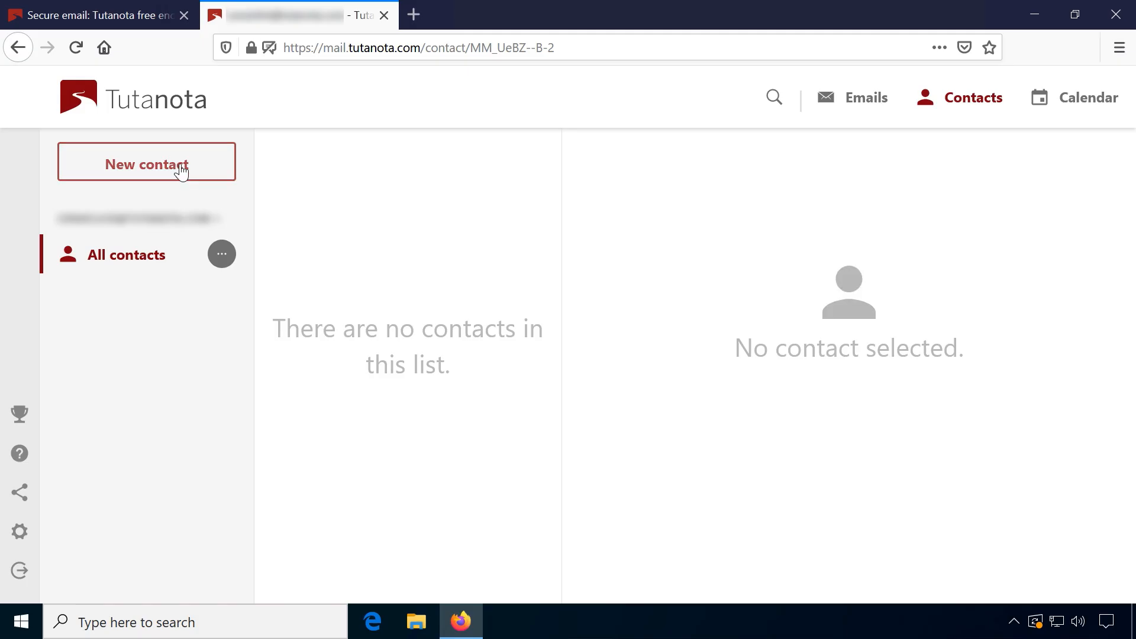
Enter the name 'User' in a new contact and title a new event 'Very importat'
left_click(145, 164)
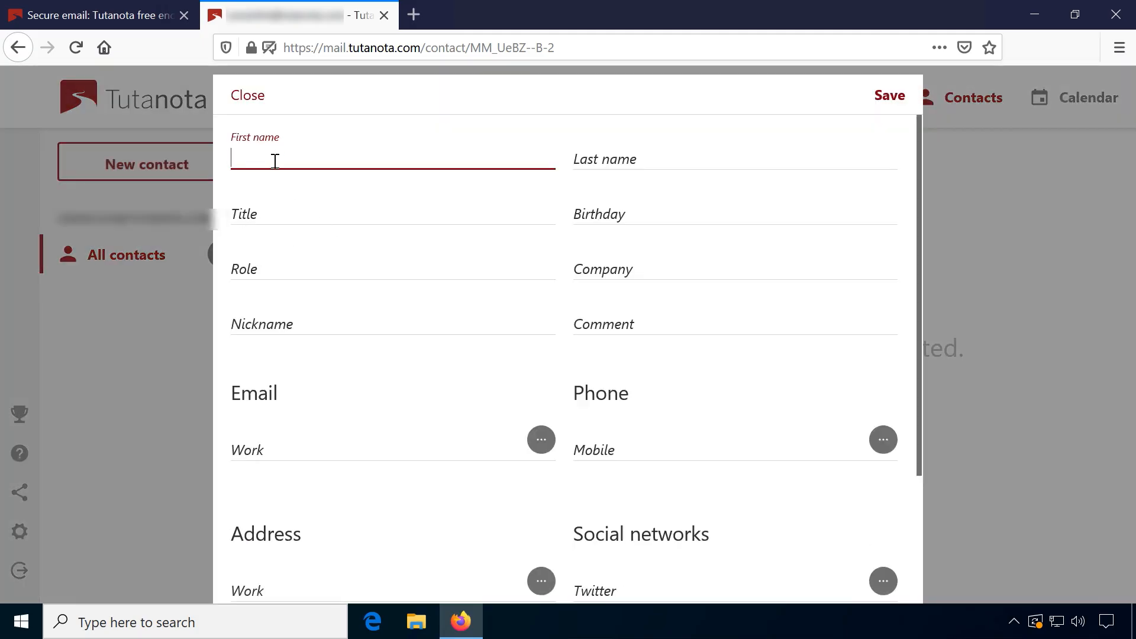
type("U")
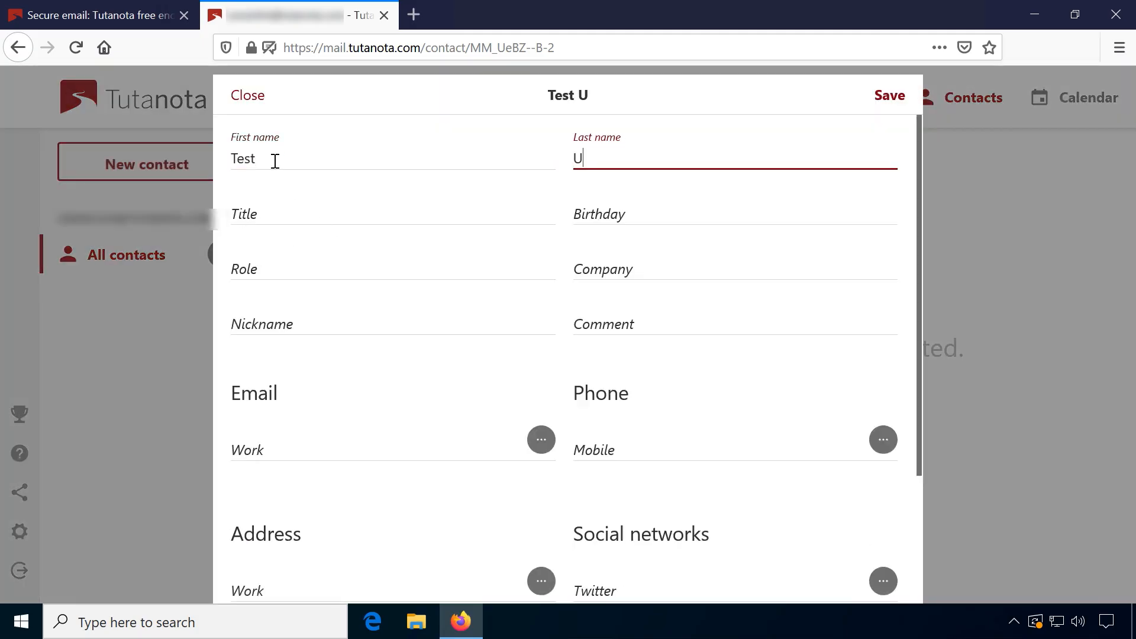
type("ser")
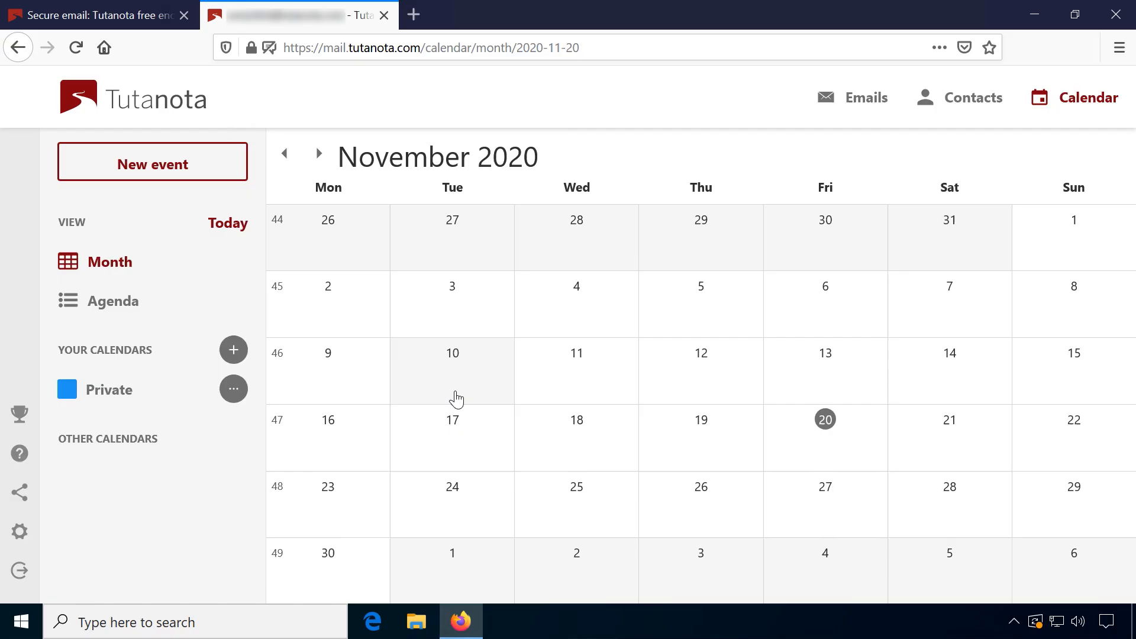
left_click(151, 162)
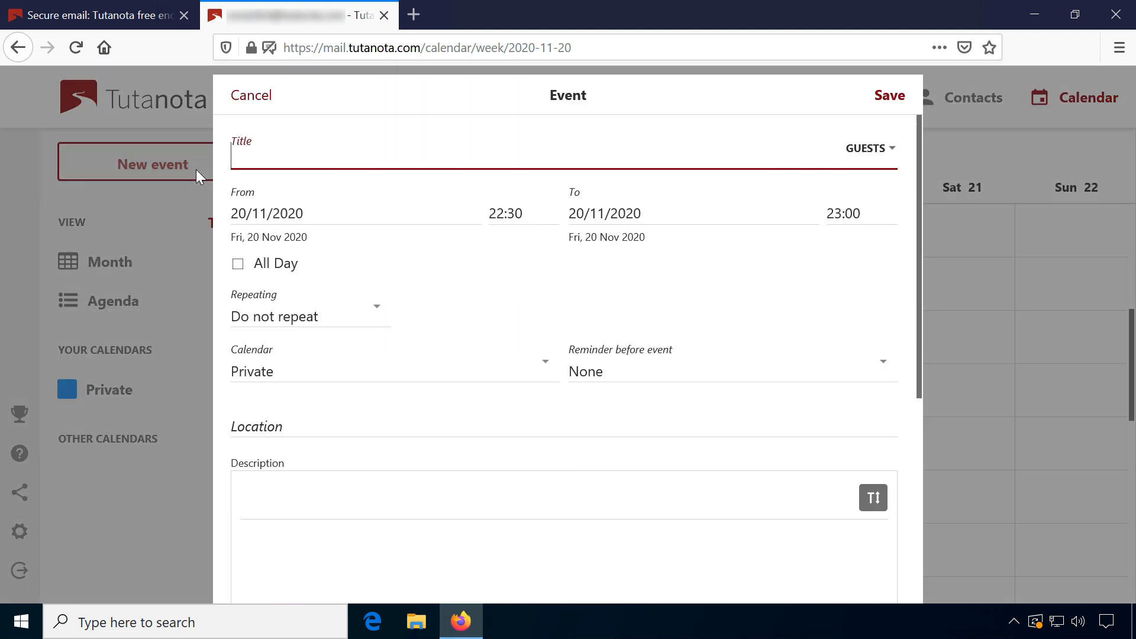
type("Very importat")
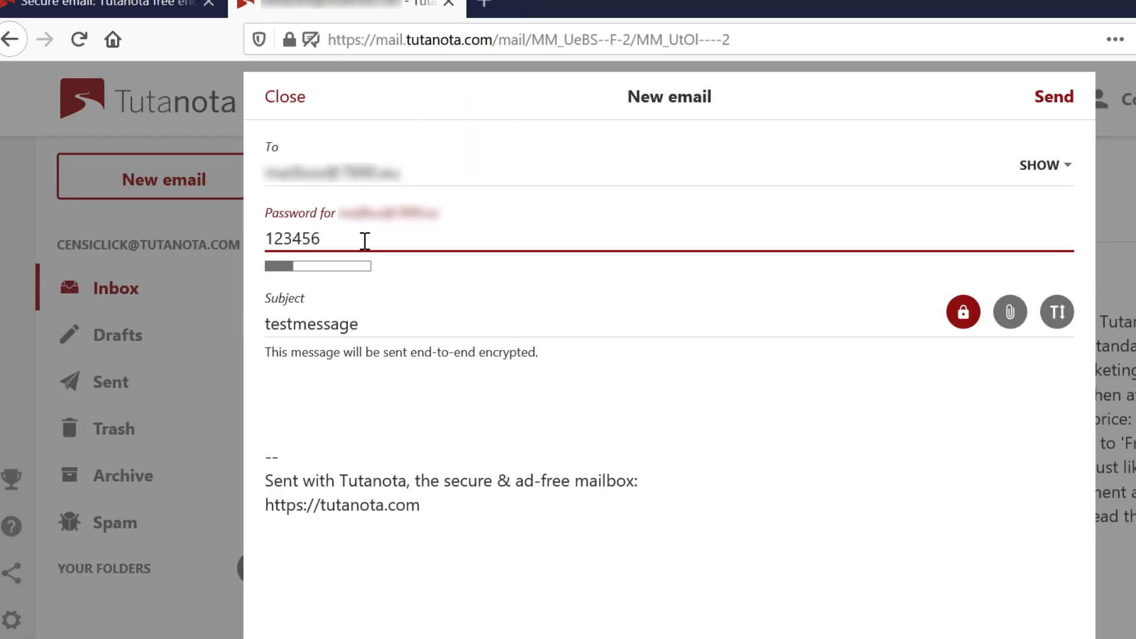
Write 'Can you read this?' in the test message and reveal Custom email domains details
left_click(326, 384)
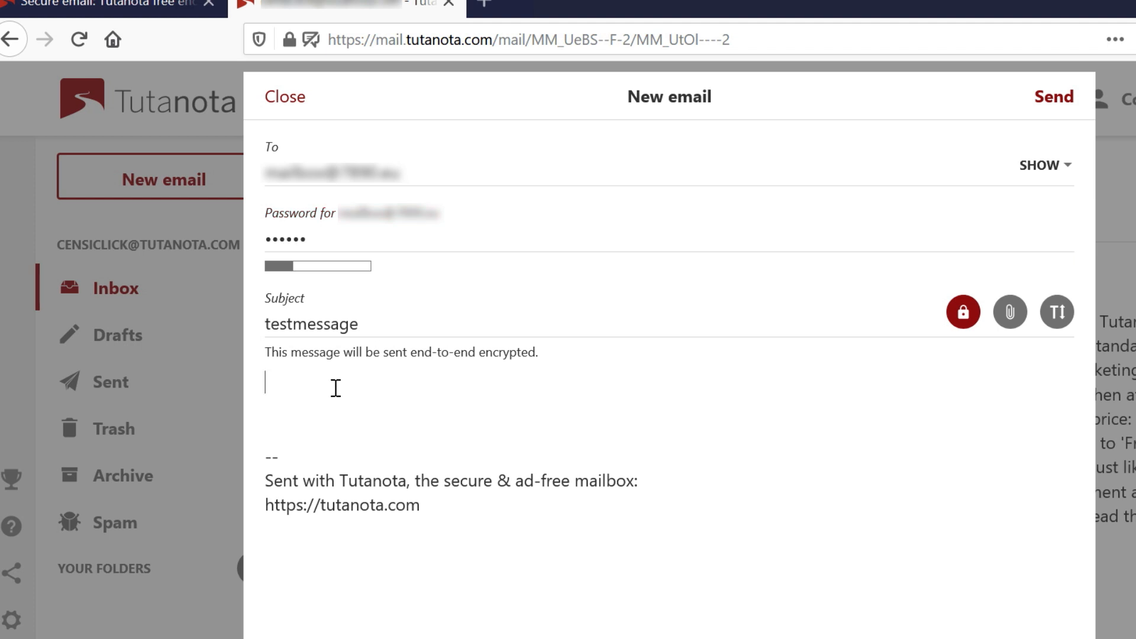
type("Can you read this?")
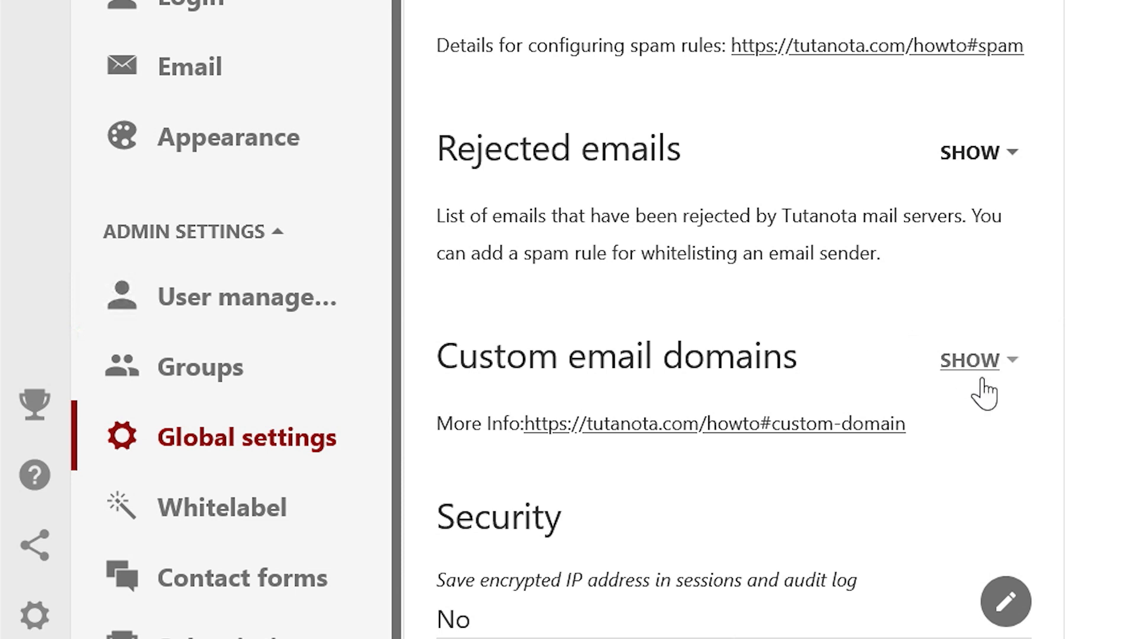
left_click(969, 360)
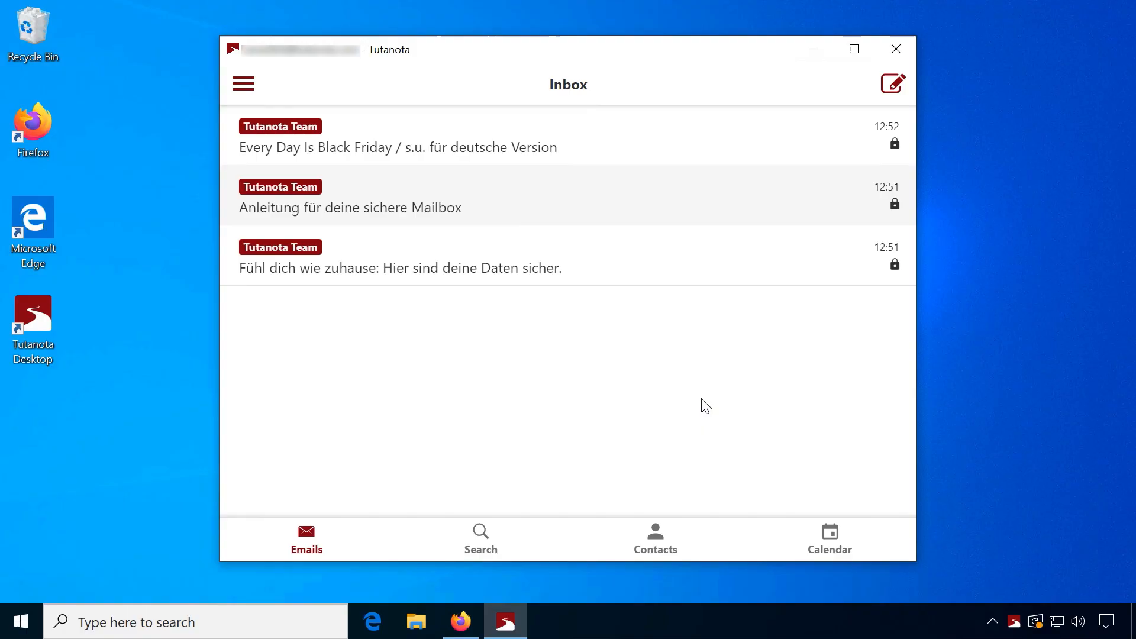
mouse_move(649, 397)
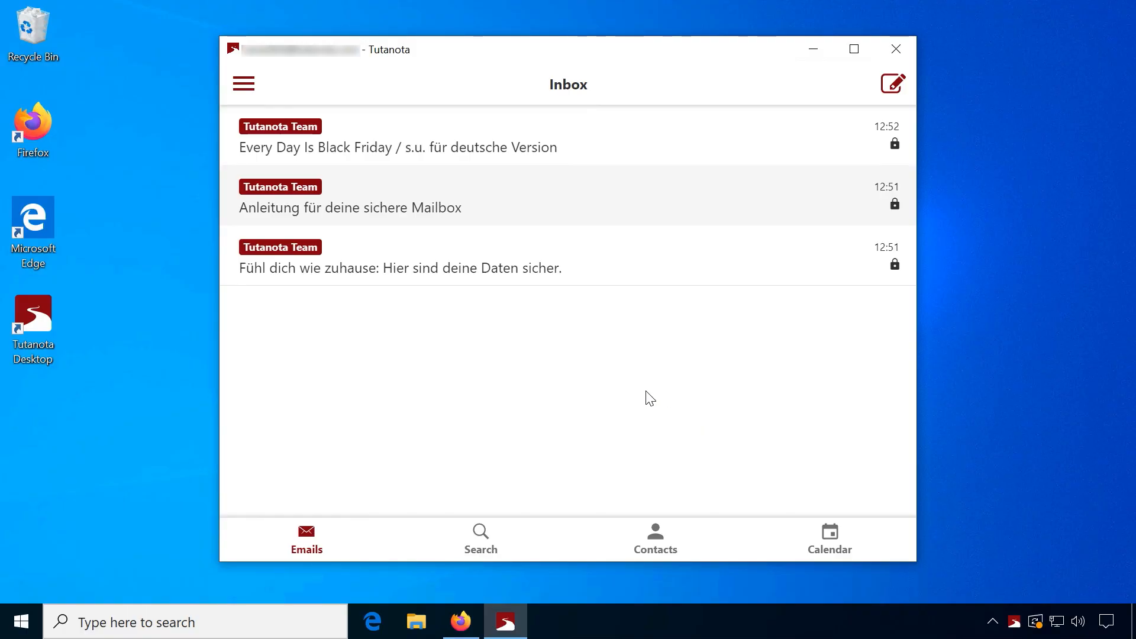
Open the Black Friday email in the app and review the Email sending preferences
left_click(243, 84)
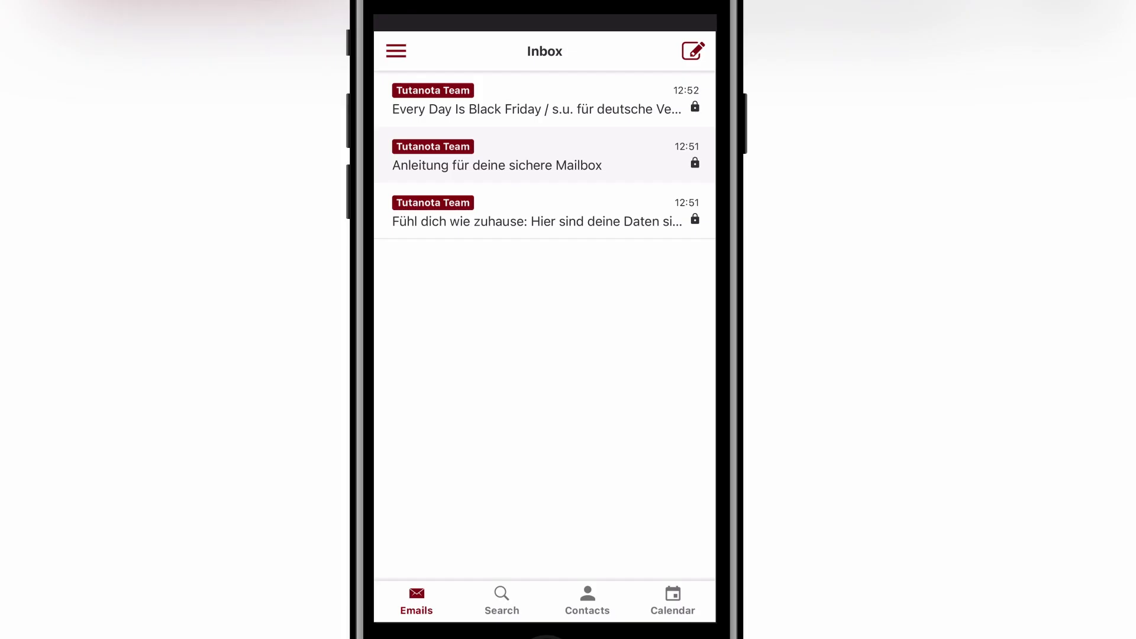
left_click(536, 100)
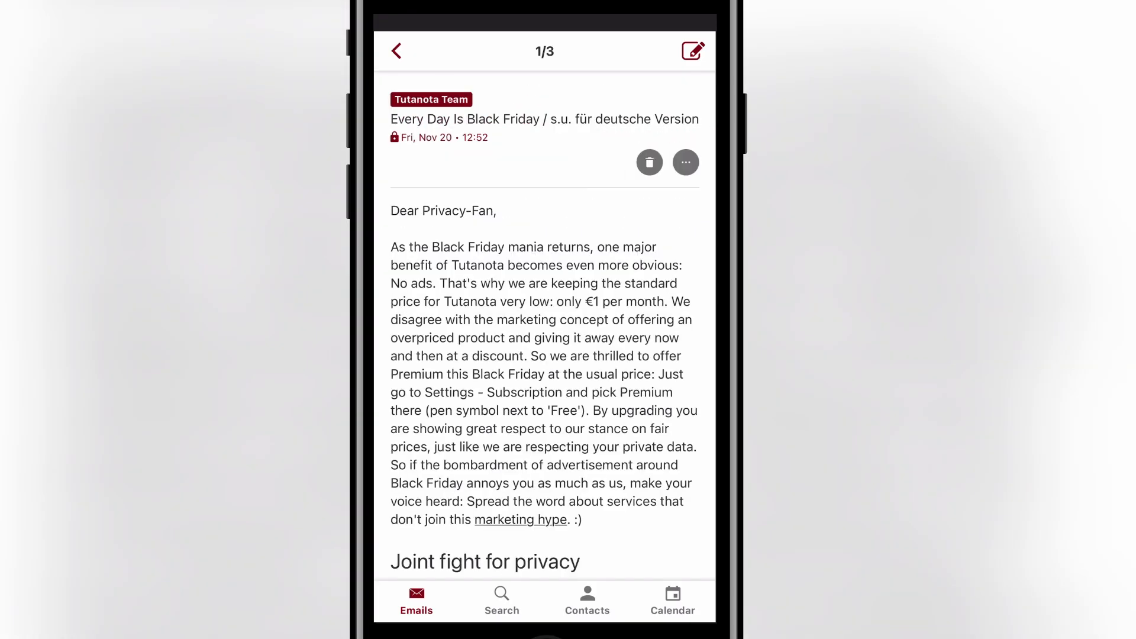
scroll("down", 3)
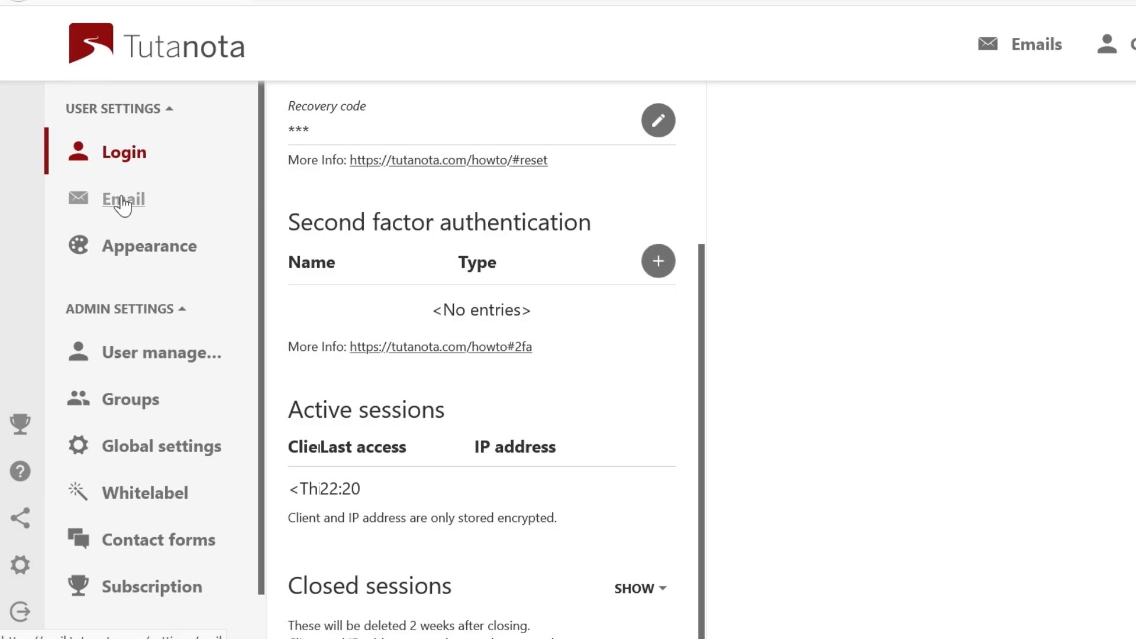
left_click(123, 199)
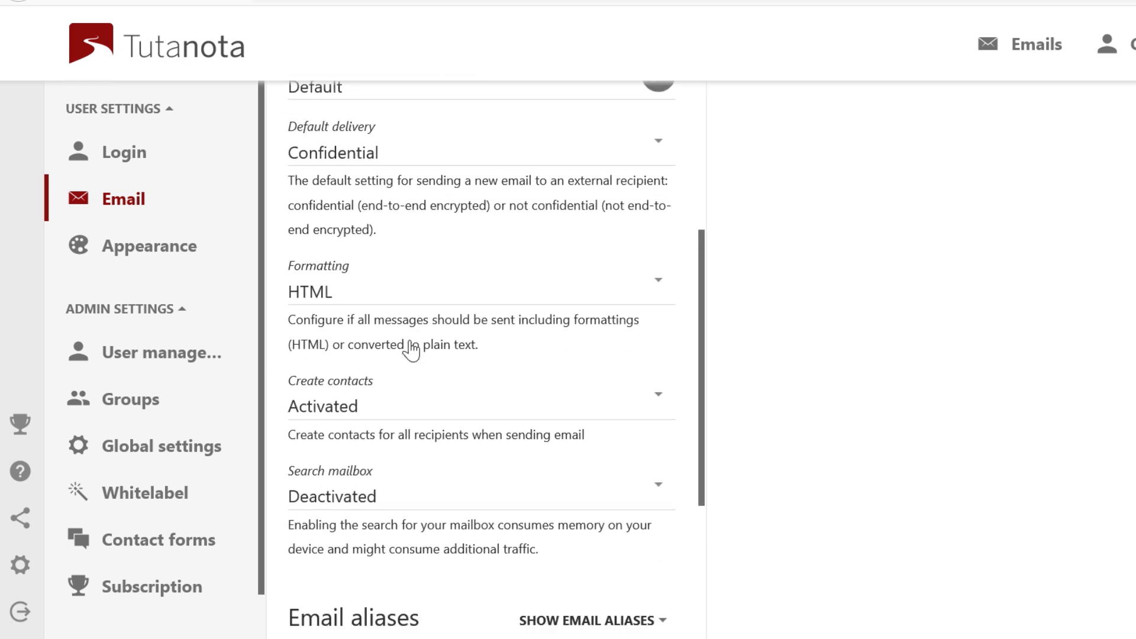
left_click(149, 245)
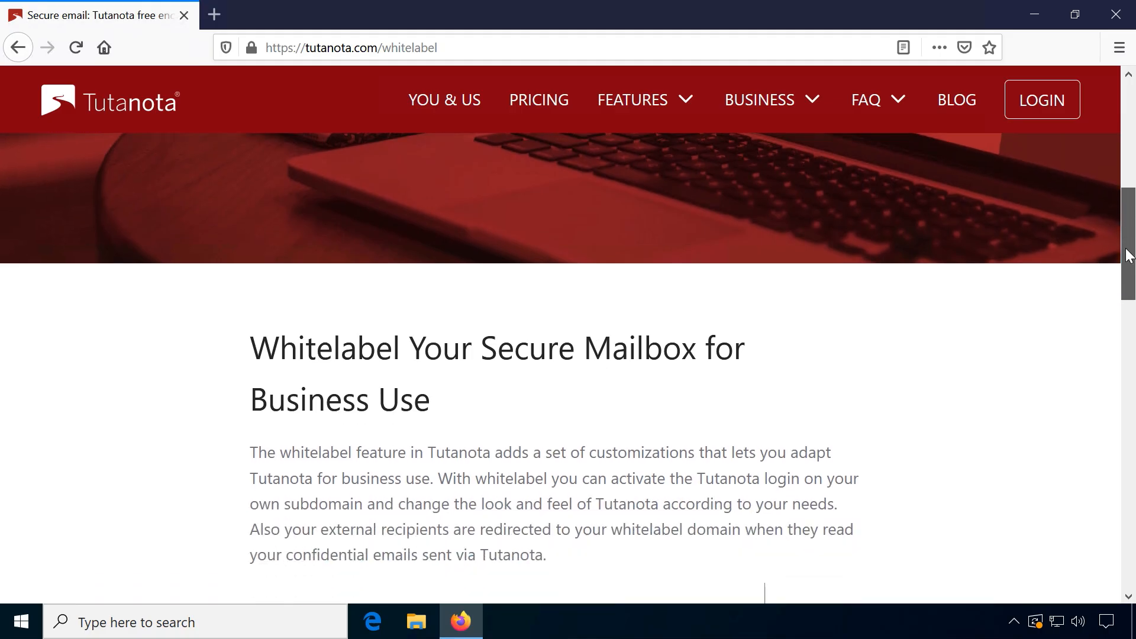
scroll("down", 3)
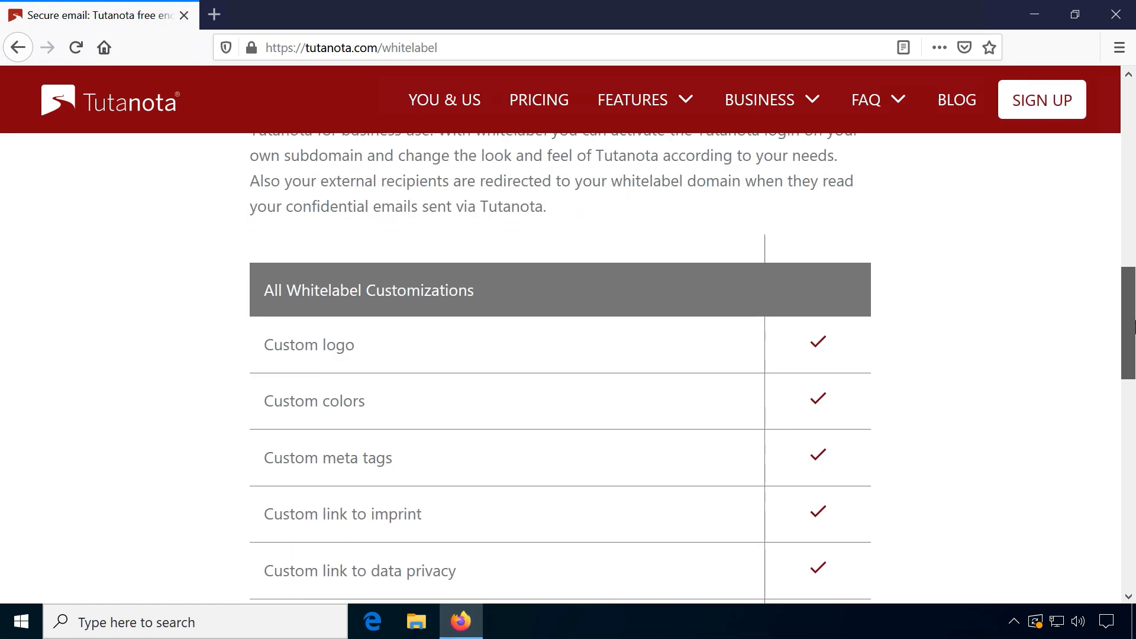
scroll("down", 3)
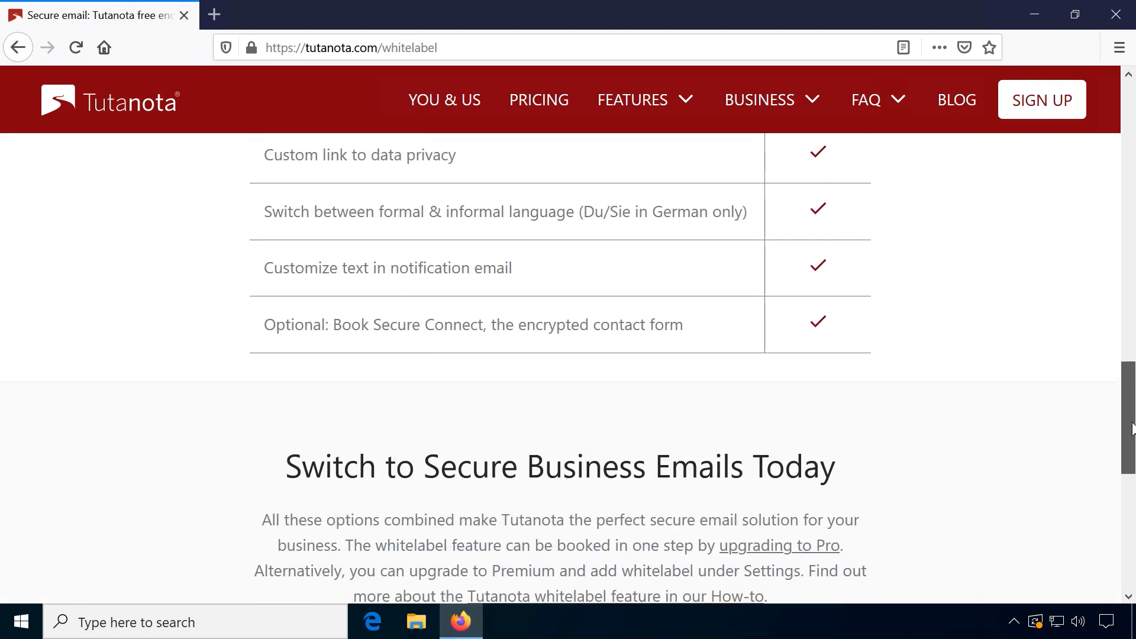
scroll("down", 3)
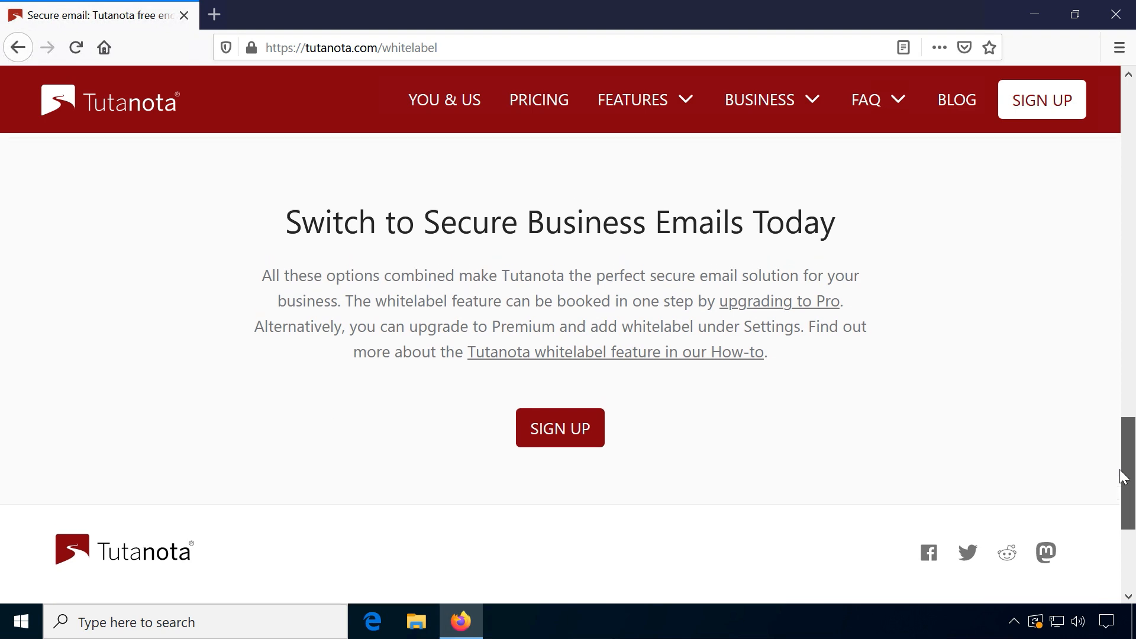
mouse_move(991, 427)
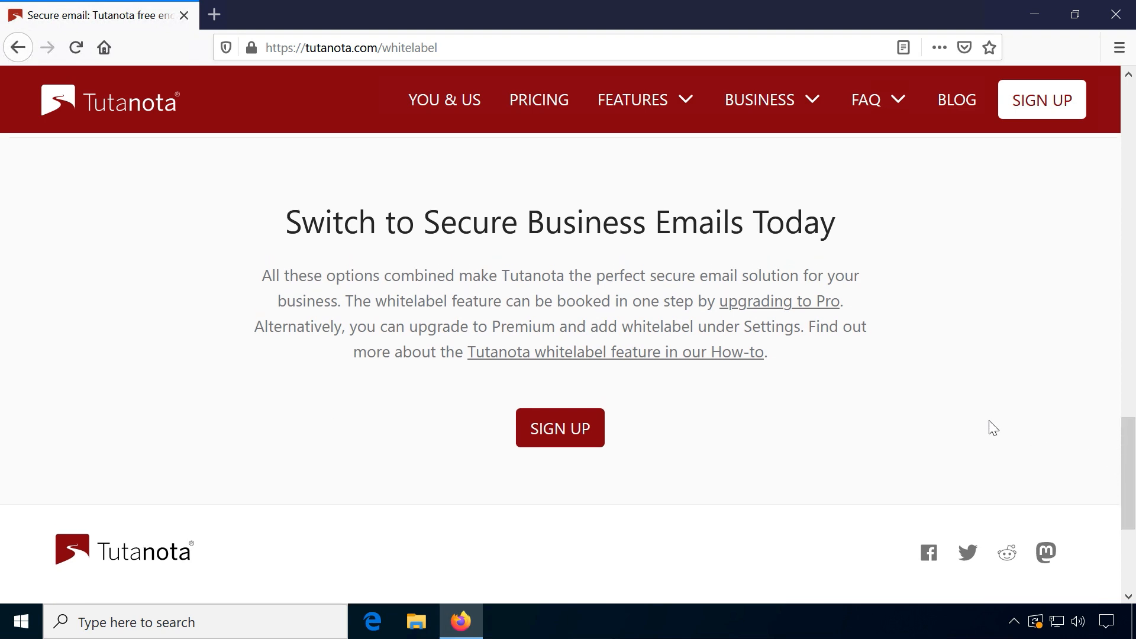